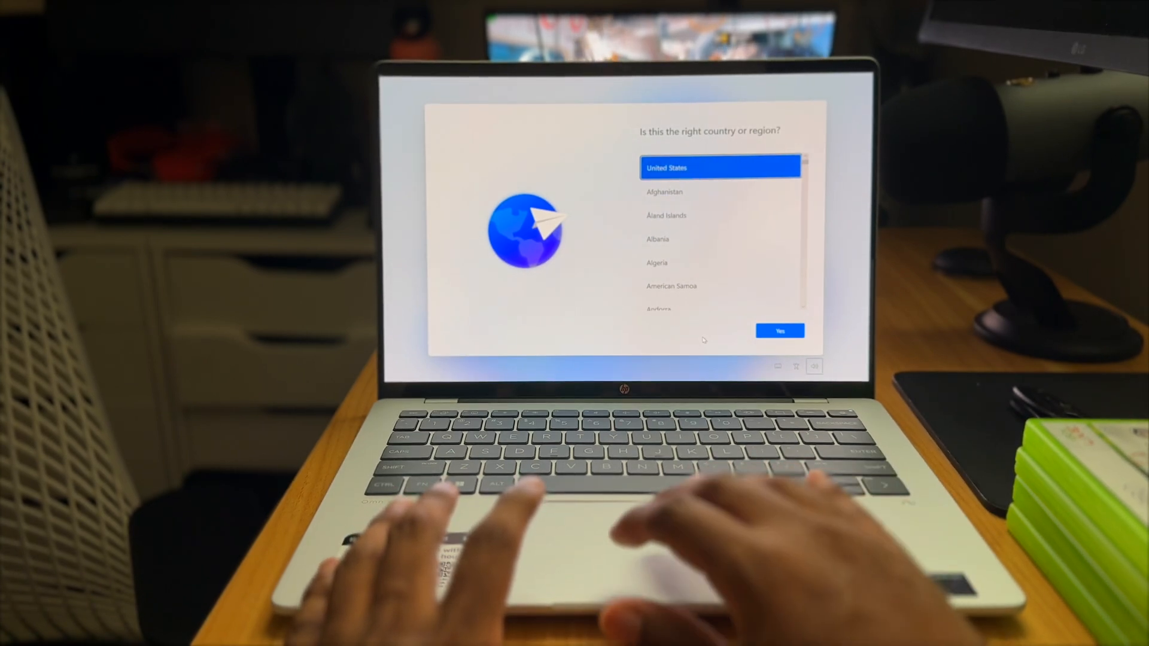
Confirm United States as the country or region.
left_click(779, 330)
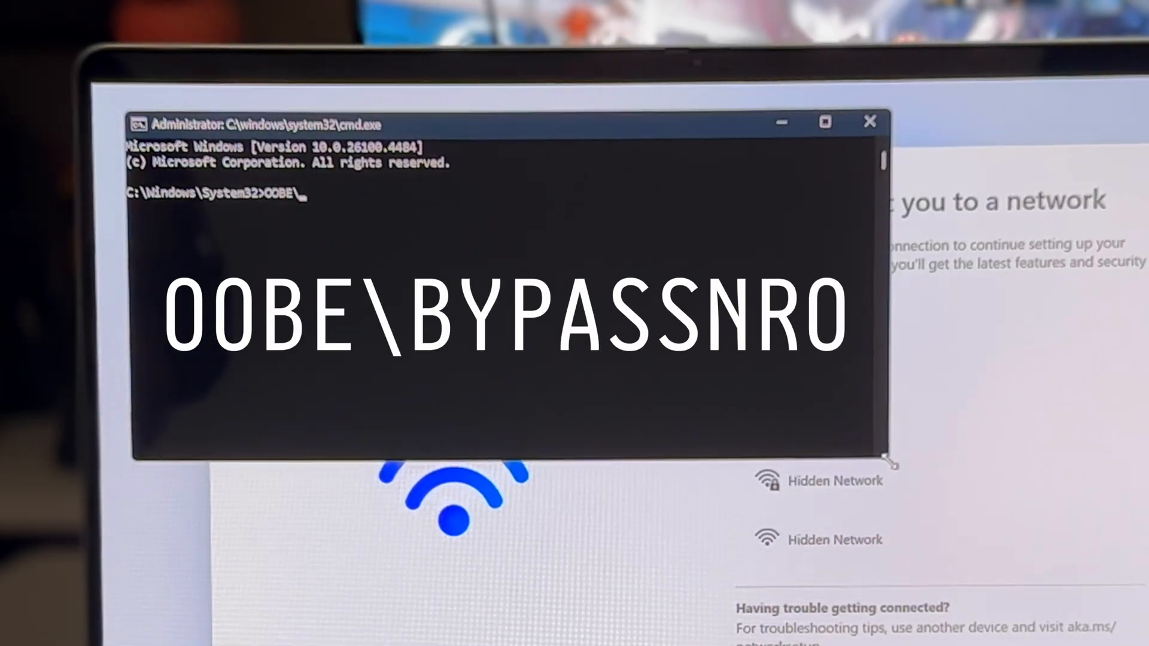
Run OOBE\BYPASSNRO in Command Prompt to restart setup without a network requirement.
type("BY")
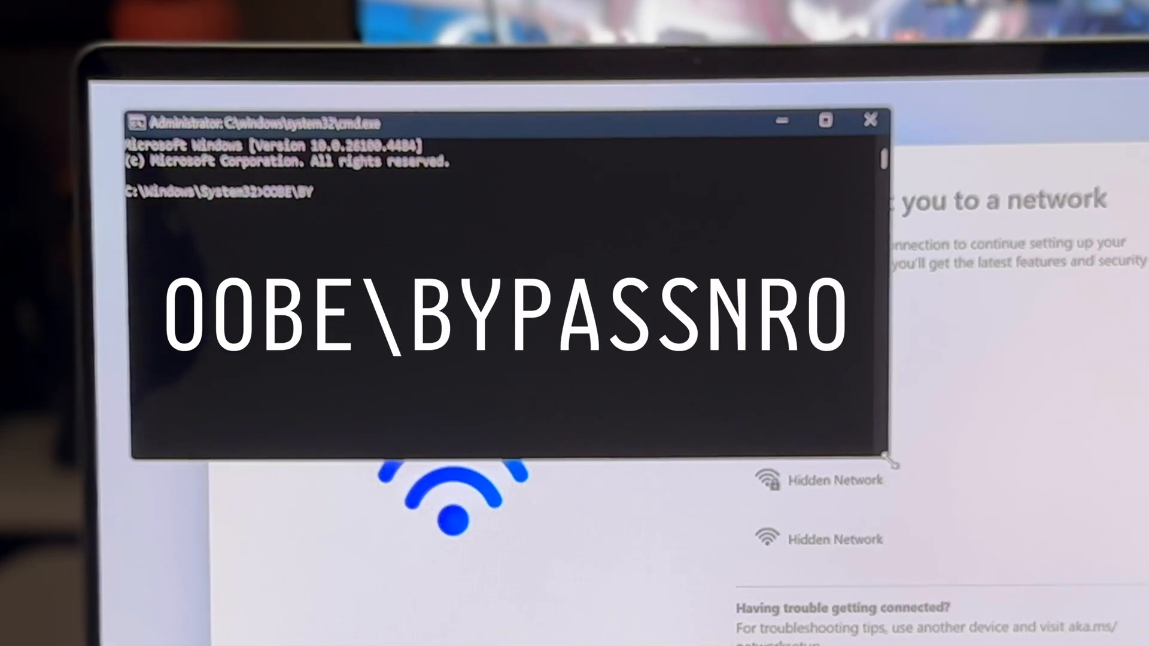
type("PASS")
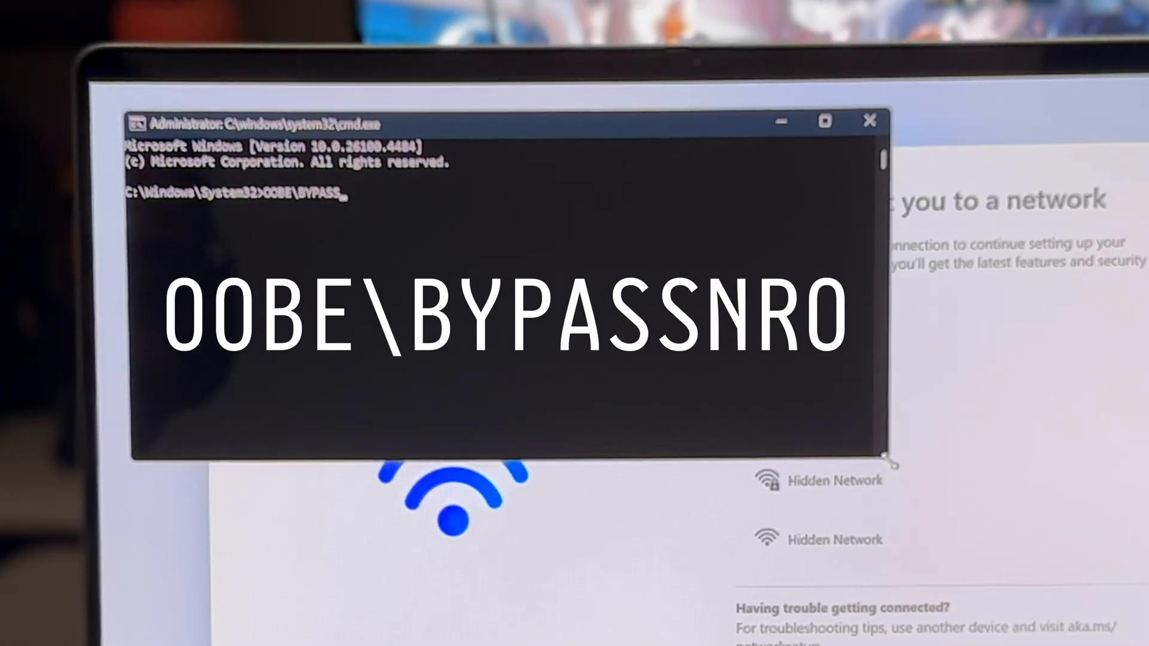
type("NRO")
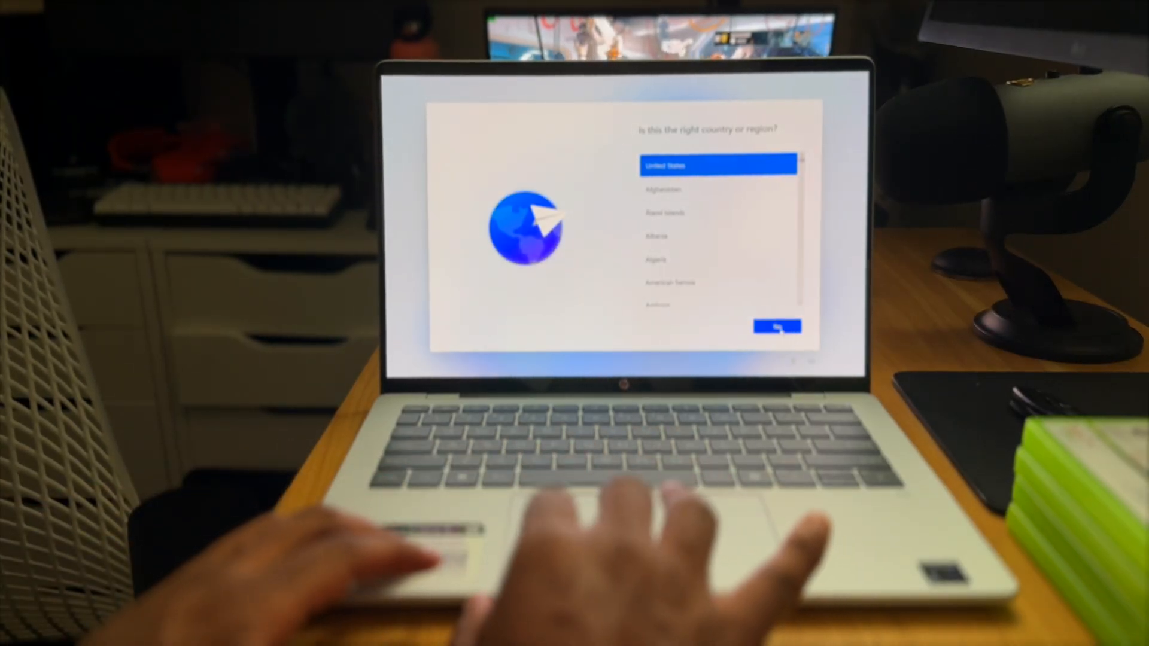
Accept United States region and the suggested keyboard layout, then continue without internet.
left_click(775, 326)
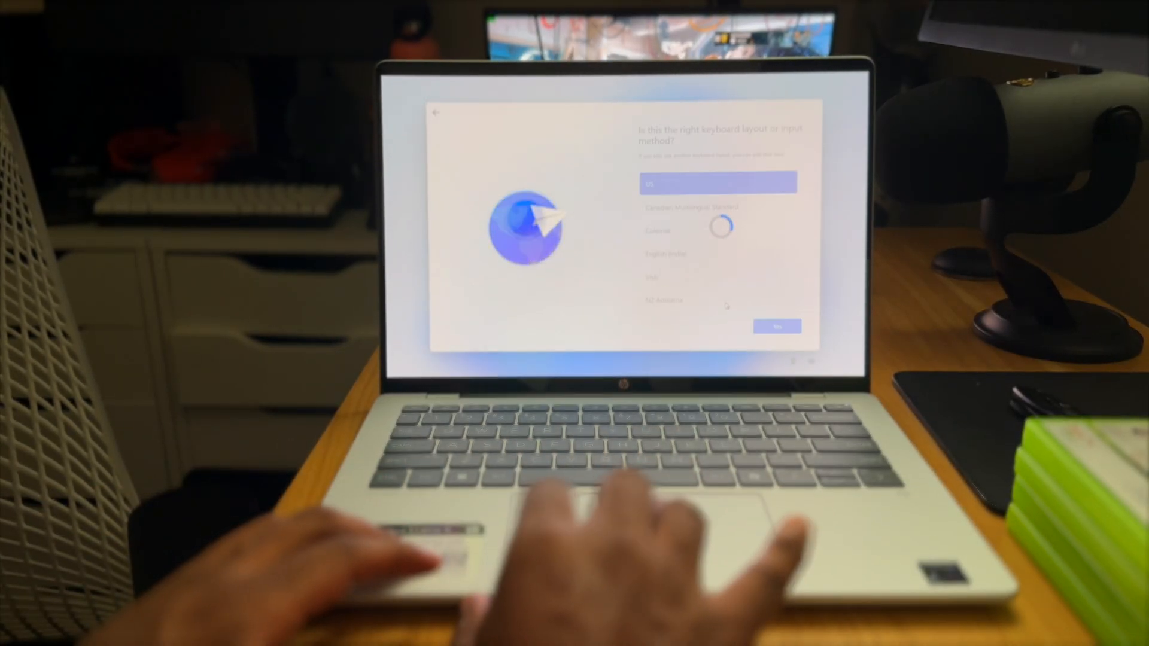
left_click(775, 325)
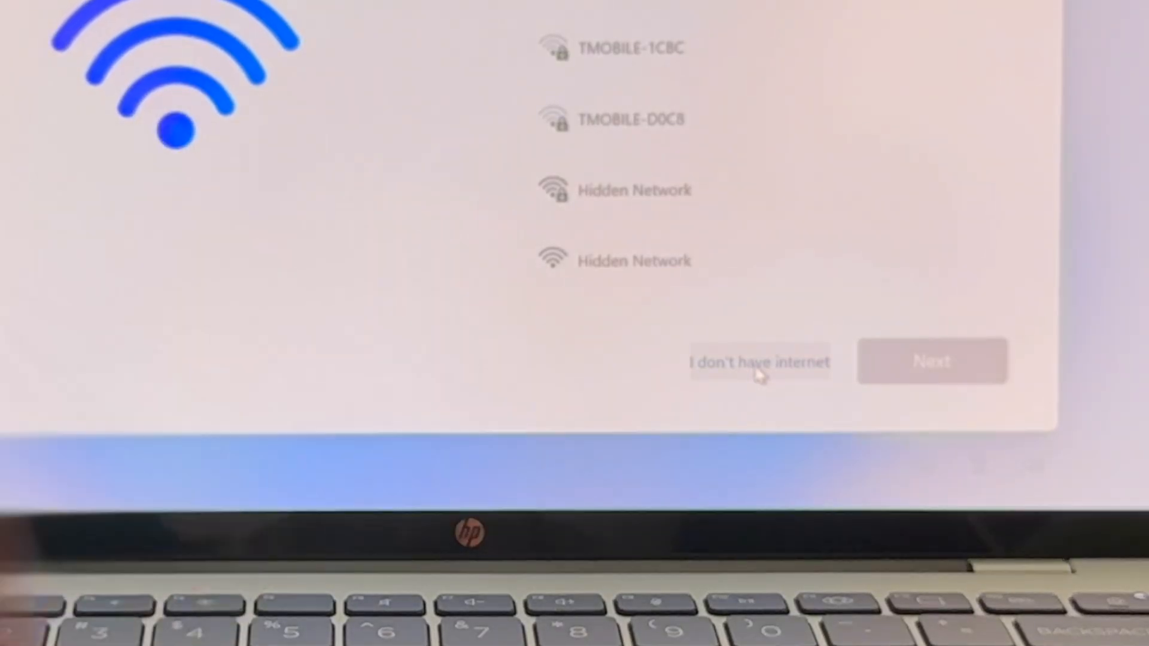
left_click(760, 362)
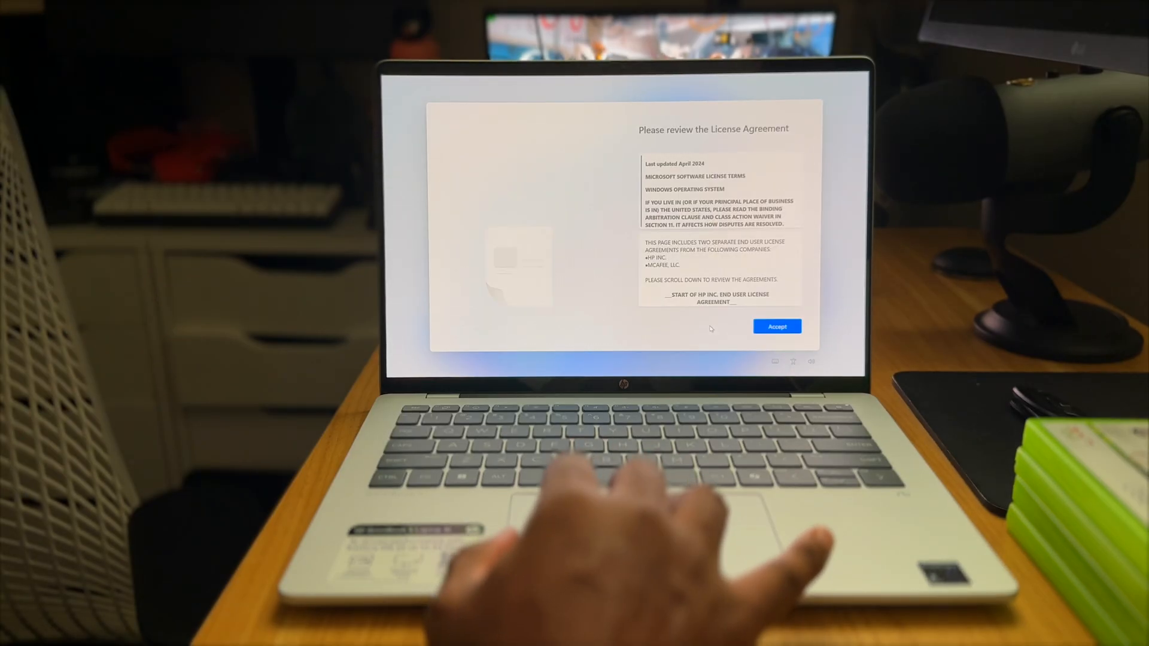
Accept the license agreement and submit the local account name and password.
left_click(775, 327)
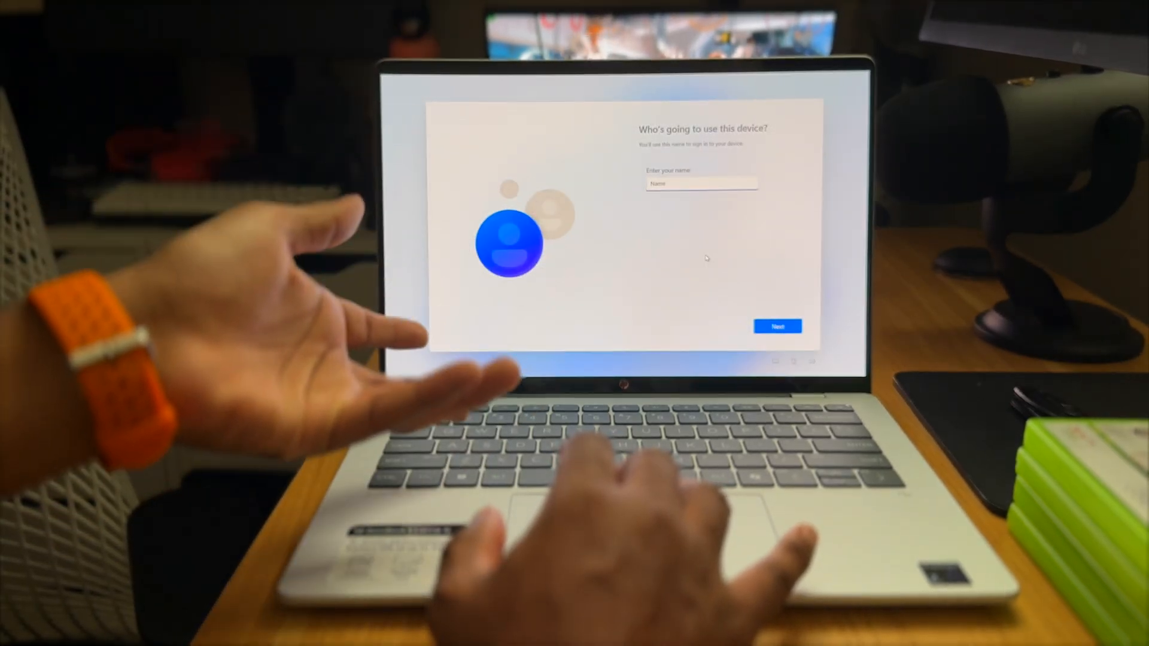
left_click(776, 326)
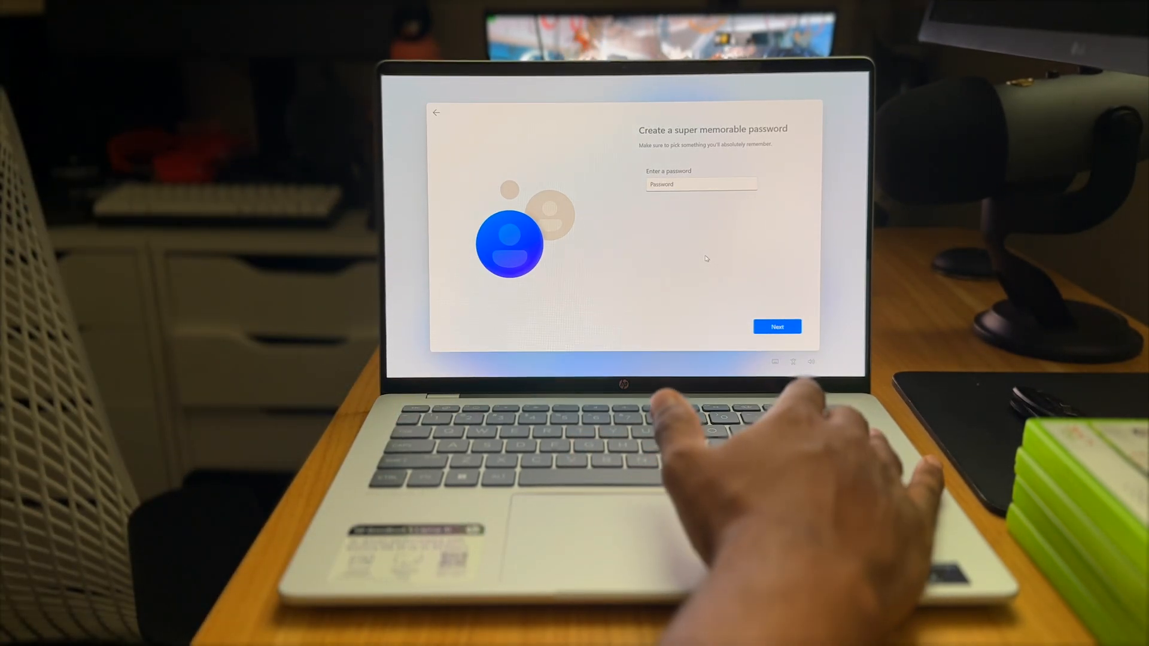
left_click(776, 326)
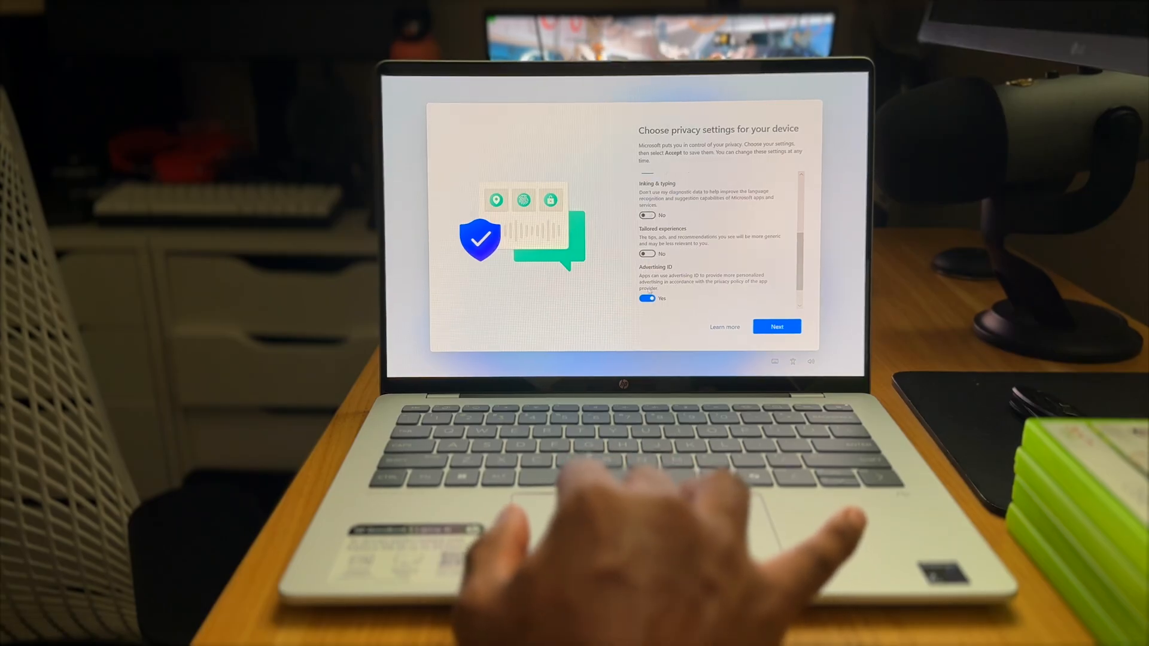
Turn Advertising ID off and move past the privacy settings.
left_click(648, 297)
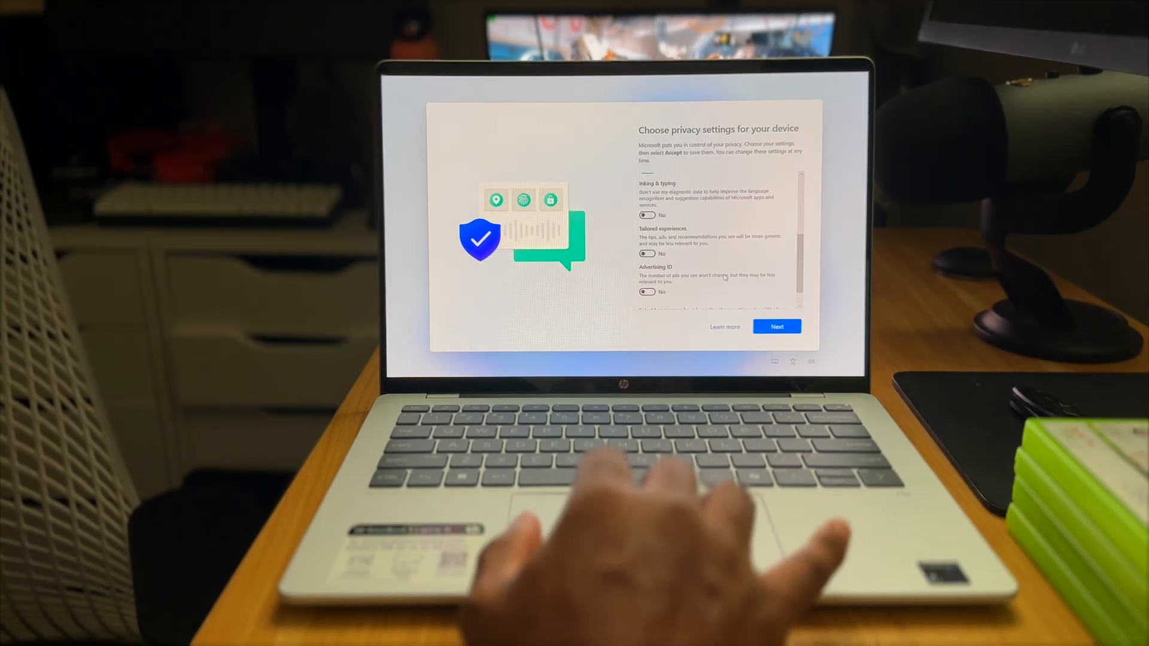
left_click(777, 327)
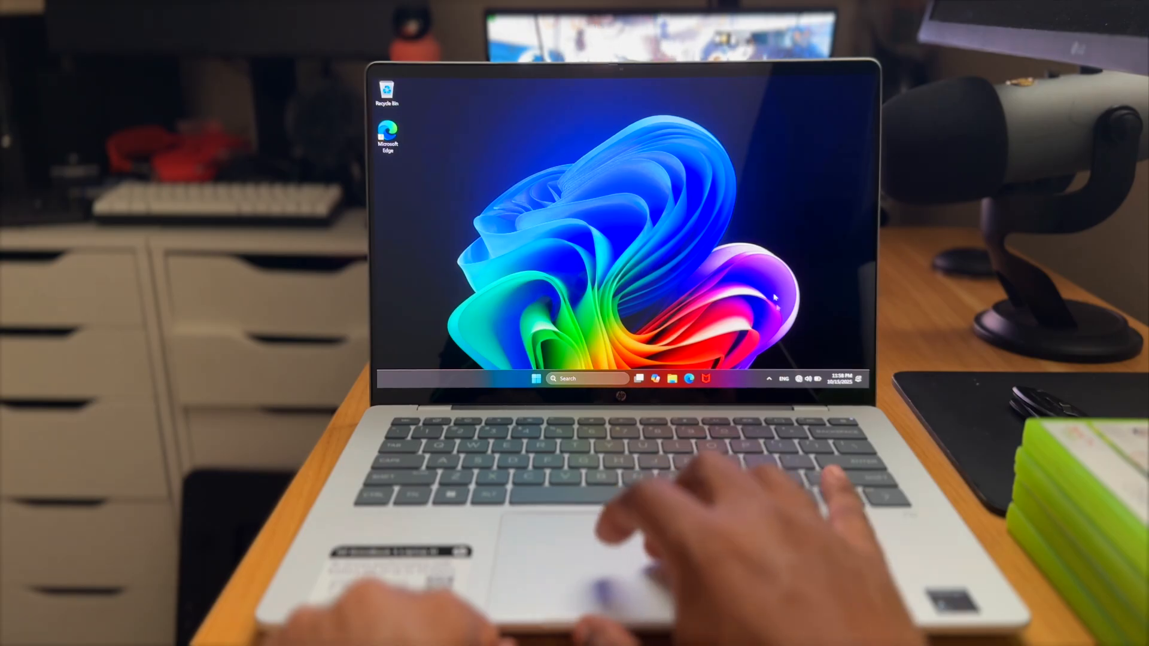
Write a keyboard test line in Notepad: 'This a quick text keyb oard is workin'.
left_click(808, 379)
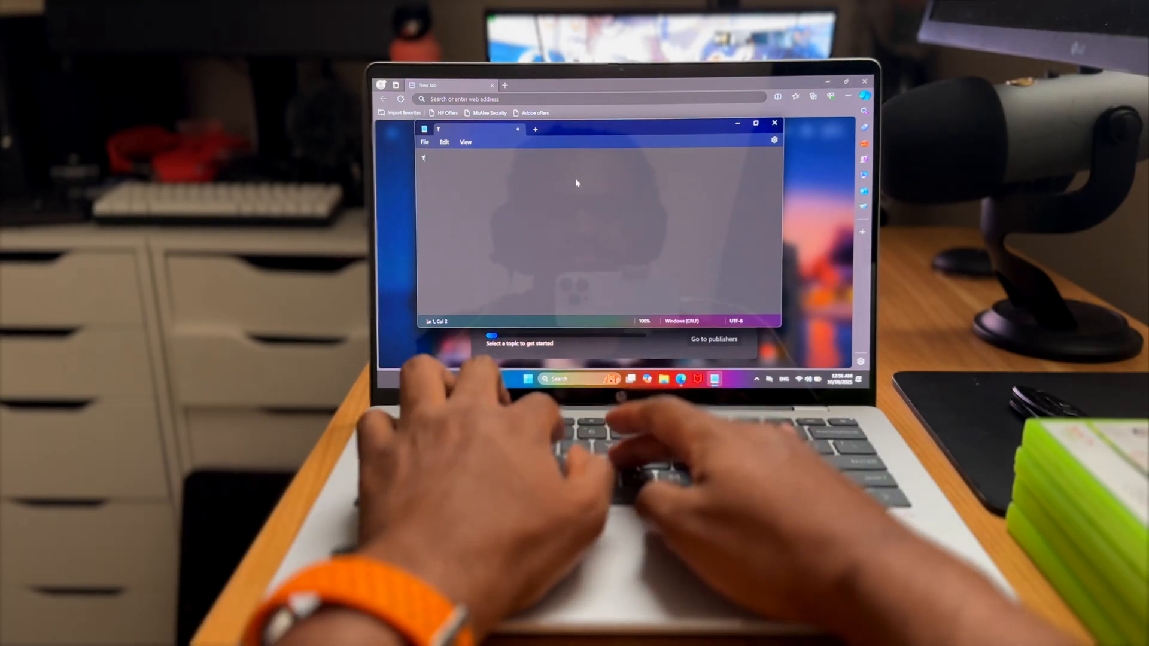
type("This a quick text")
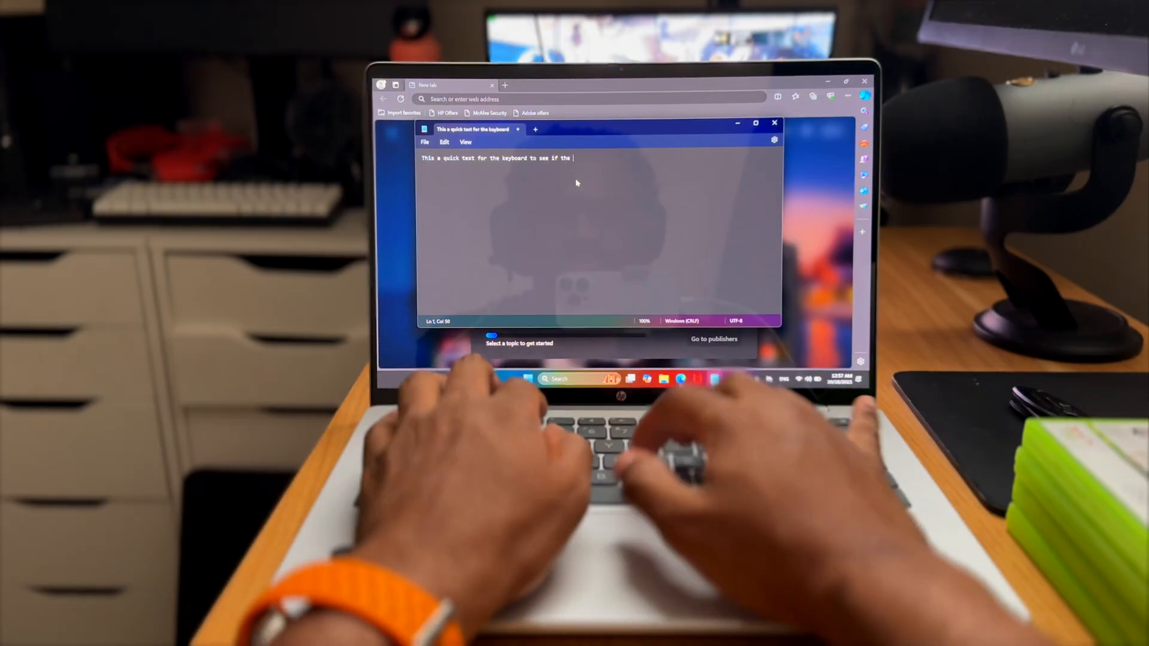
type("keyb oard is workin")
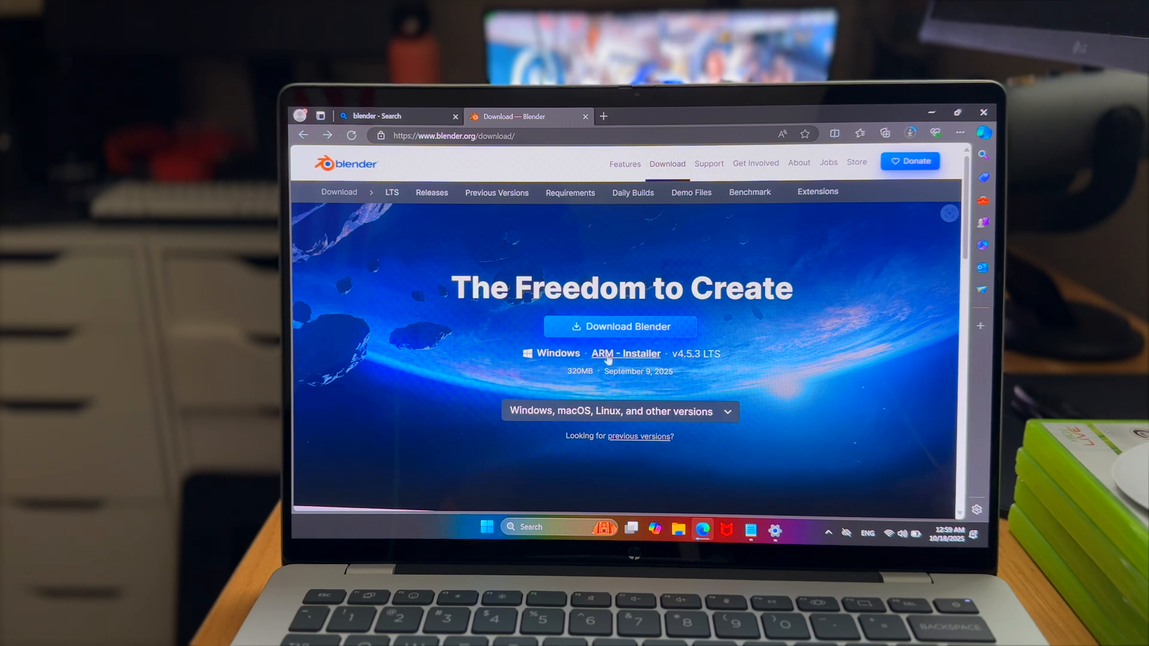
mouse_move(593, 344)
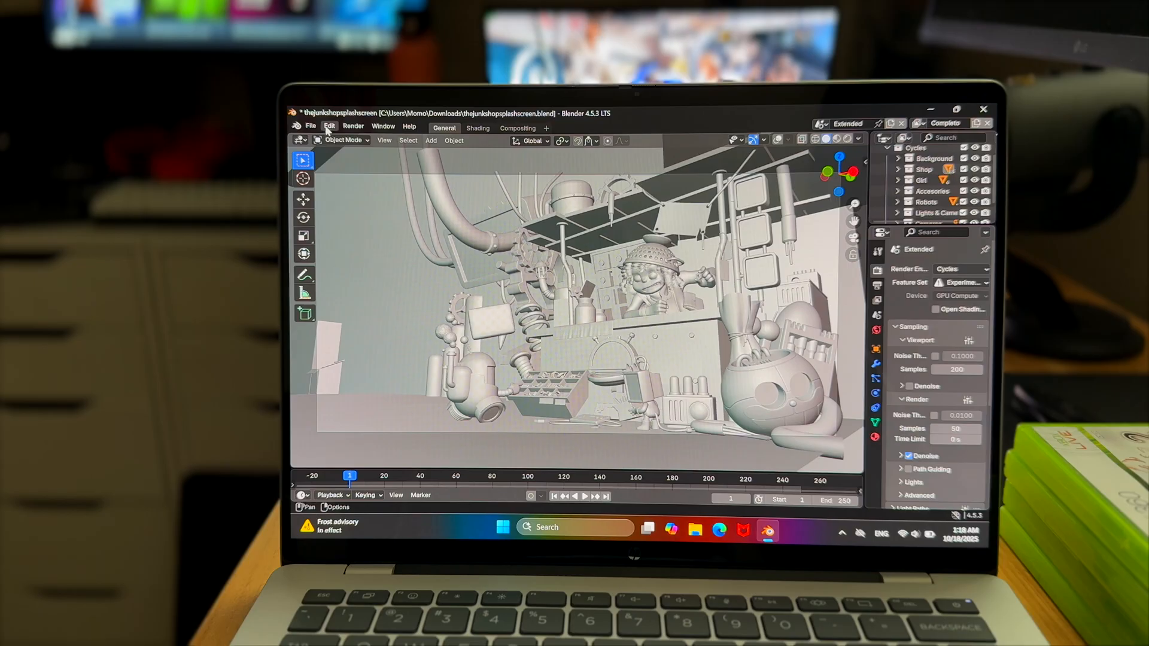
Review Blender's Preferences via the Edit menu and close them again.
left_click(329, 125)
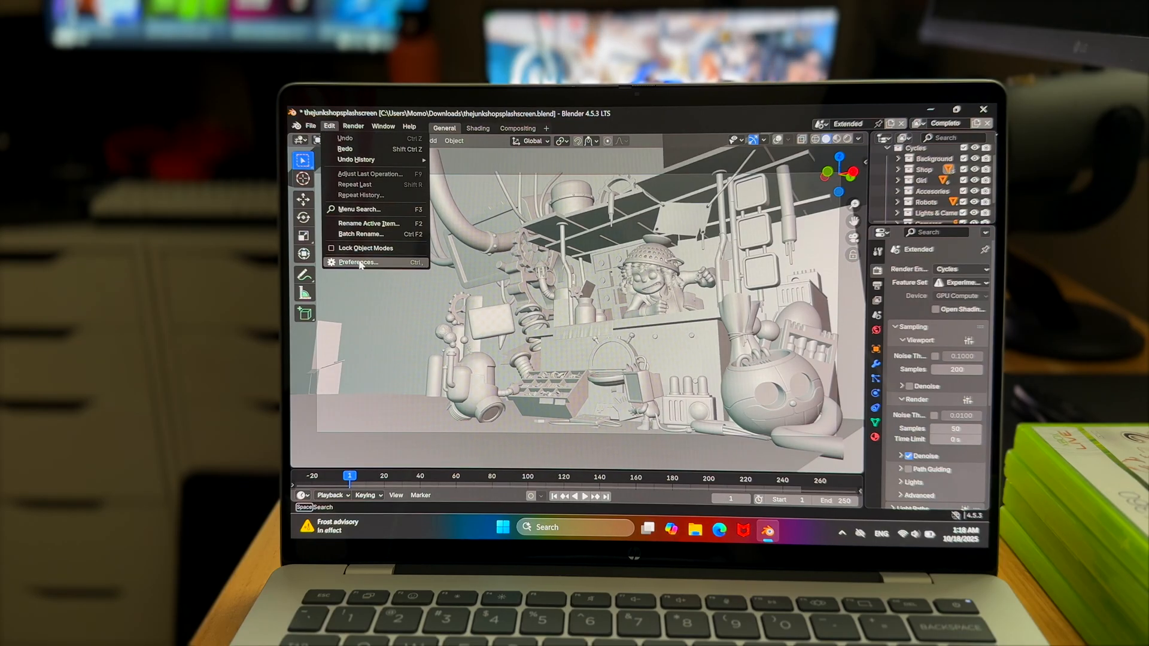
left_click(356, 262)
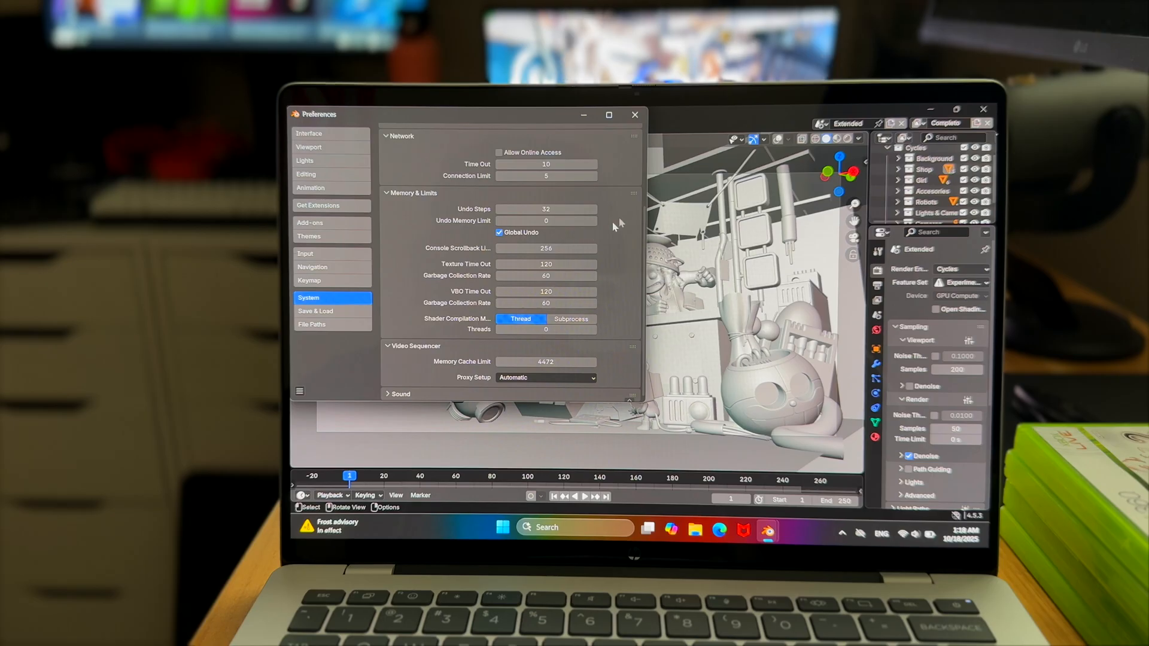
left_click(634, 115)
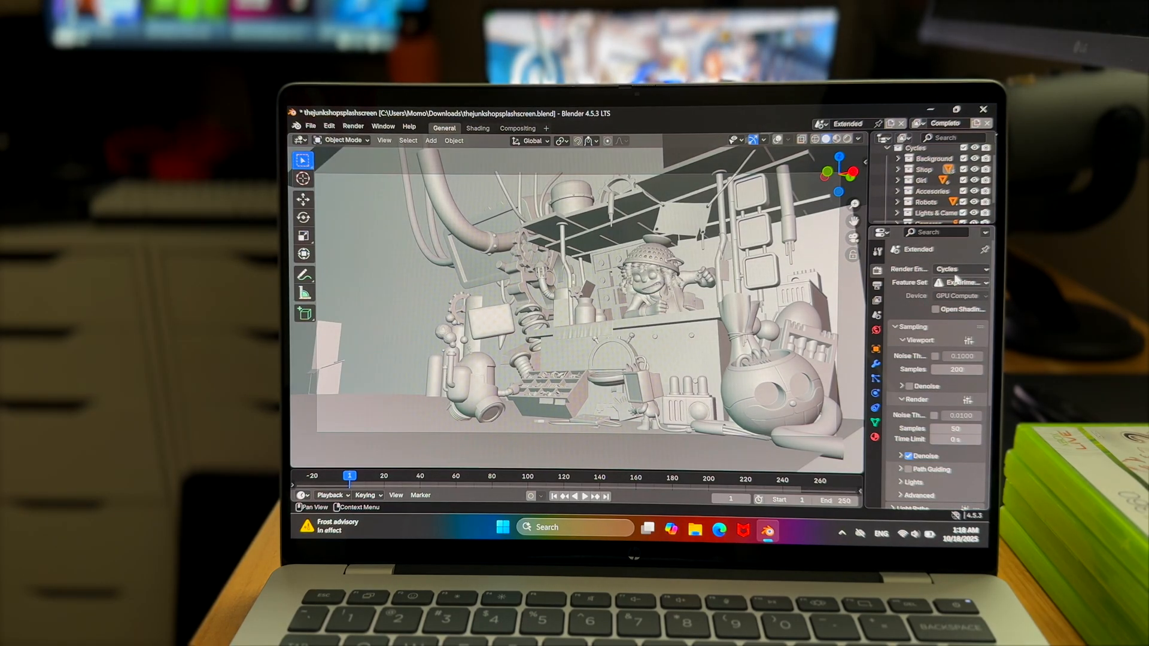
Choose Experimental as the Cycles feature set in Render Properties.
left_click(960, 282)
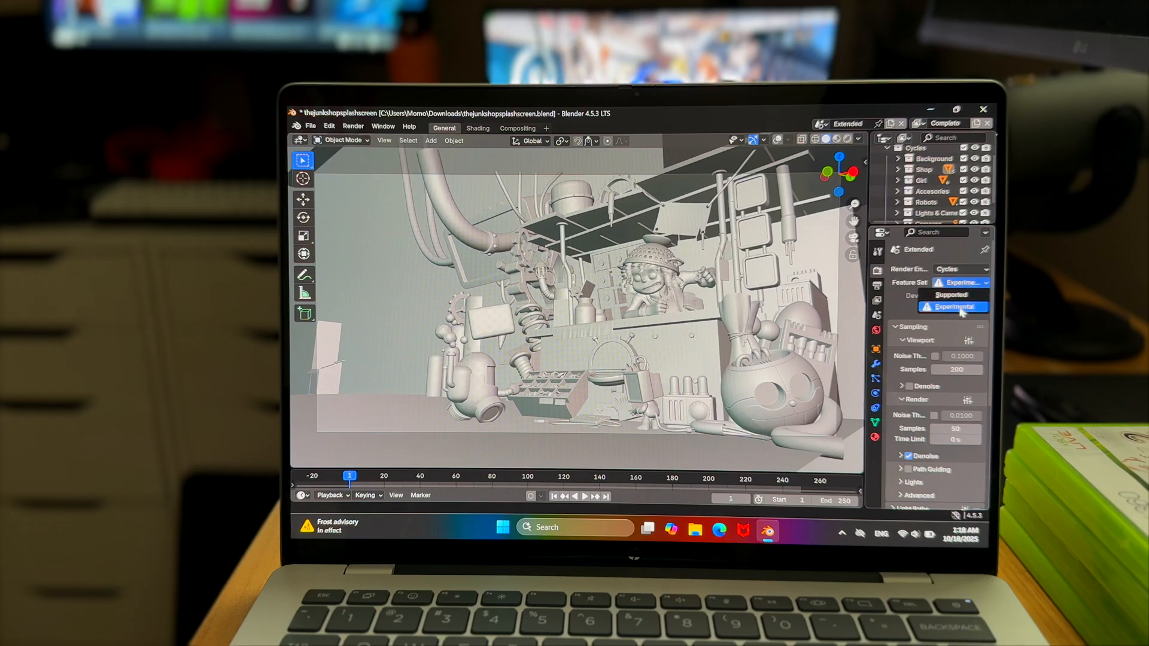
left_click(949, 295)
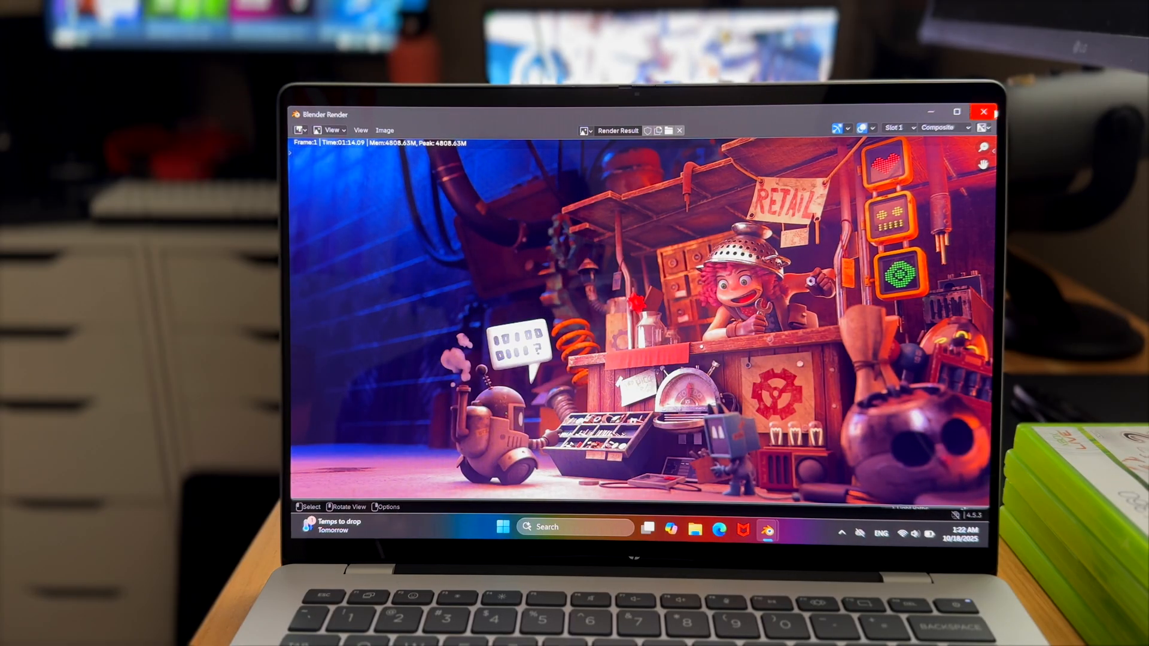
Close the finished Junkshop render result.
left_click(351, 127)
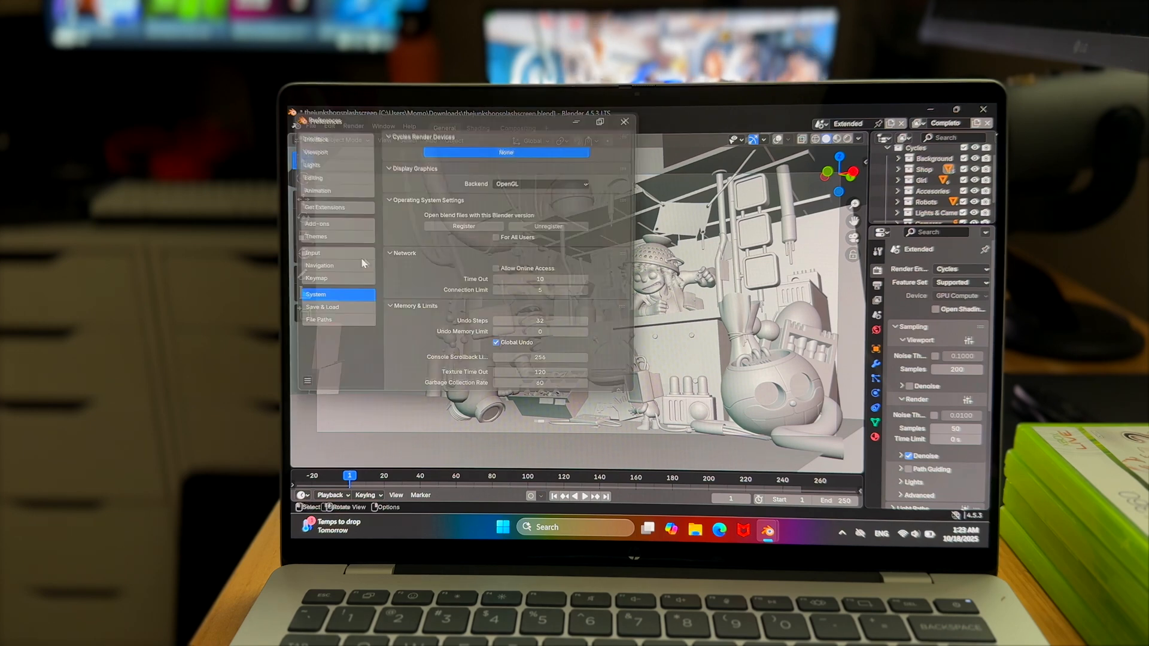
Close the Preferences window showing no Cycles render device set.
left_click(542, 180)
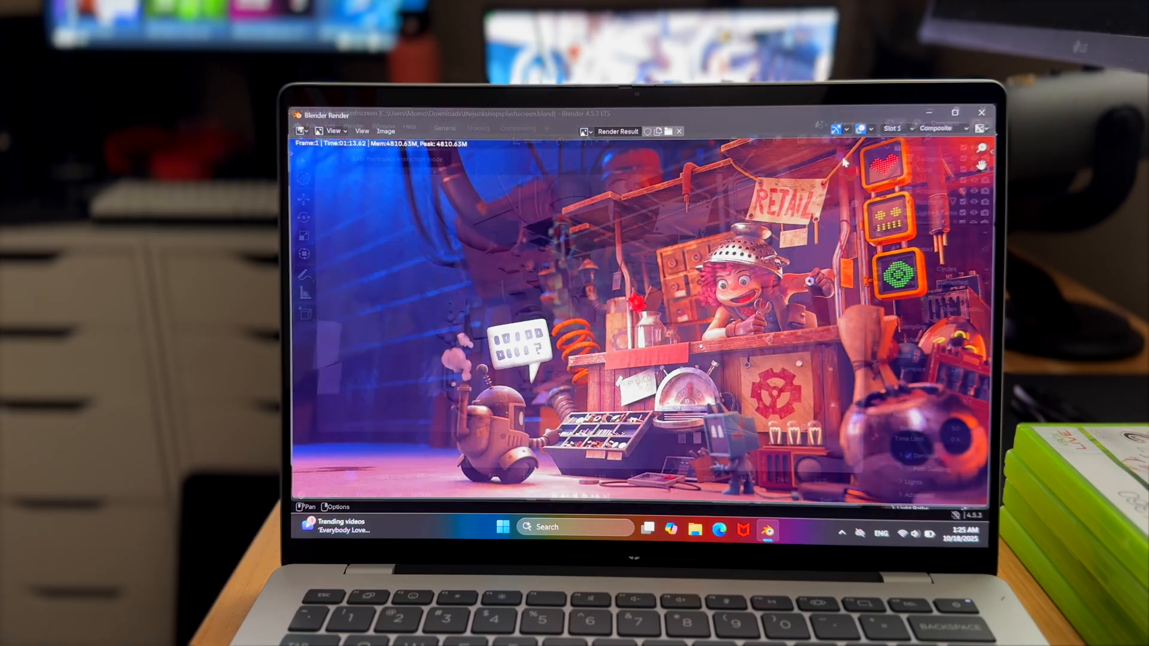
Render the Junkshop frame via Render Image, finishing in about 1 minute 14 seconds.
left_click(353, 126)
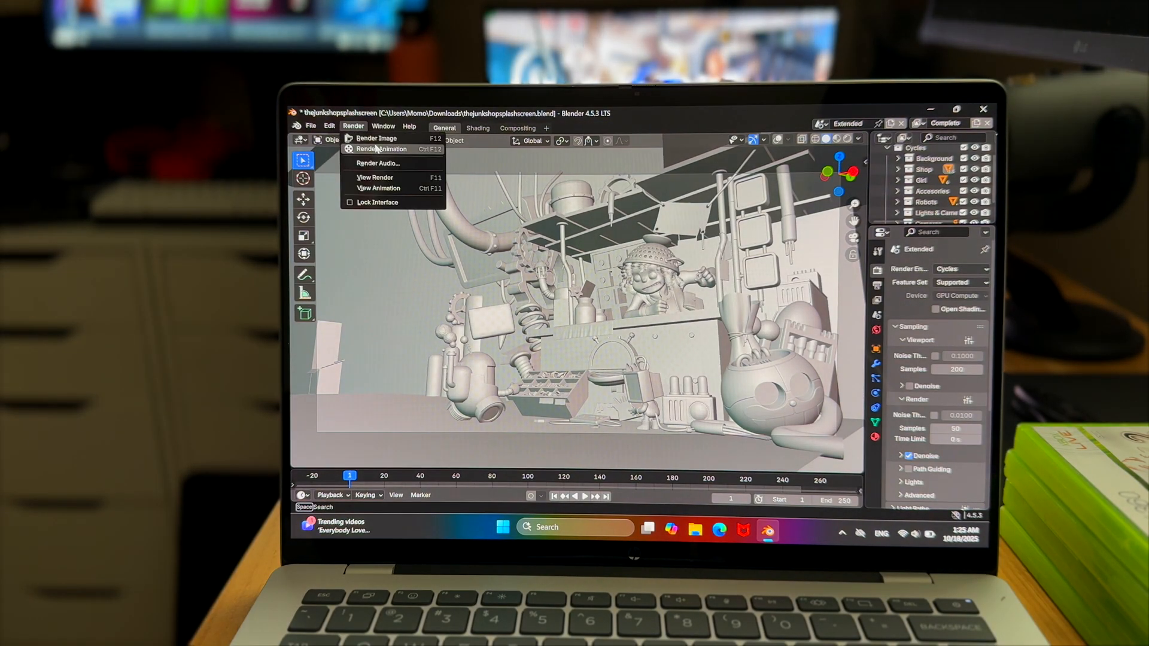
left_click(375, 139)
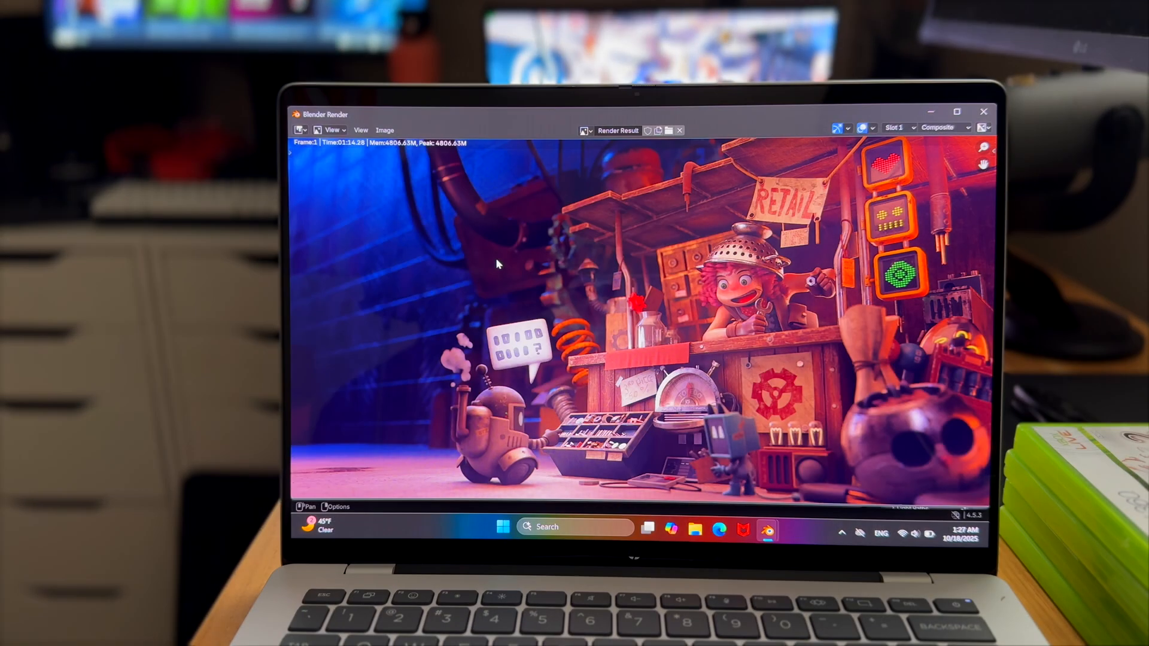
mouse_move(348, 152)
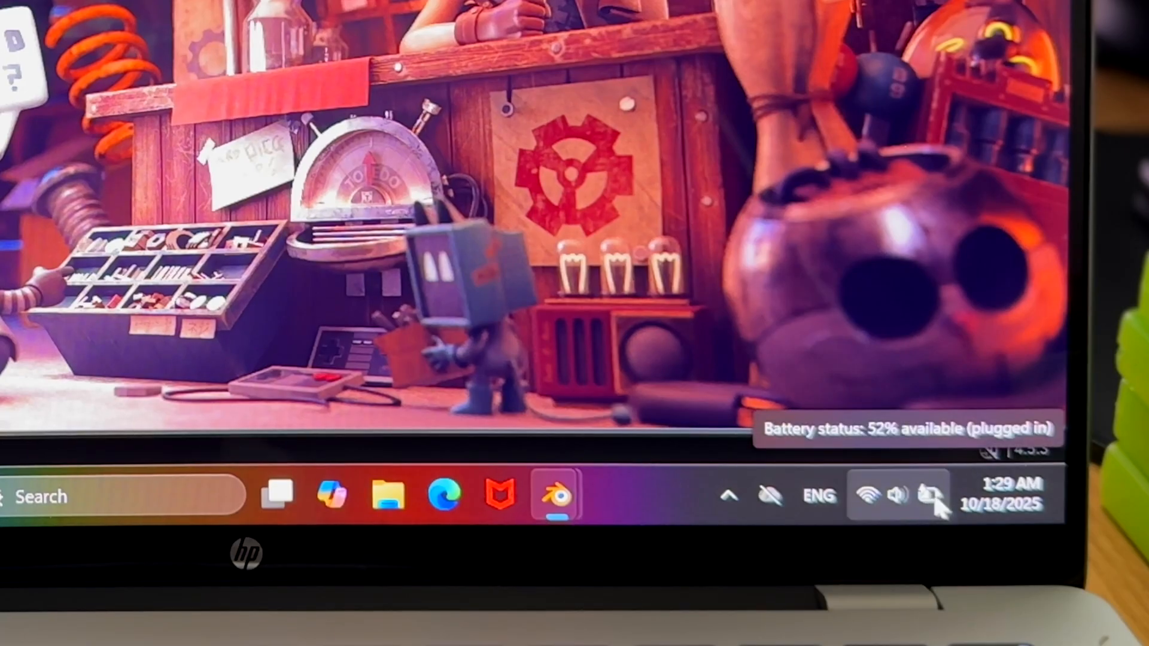
mouse_move(938, 509)
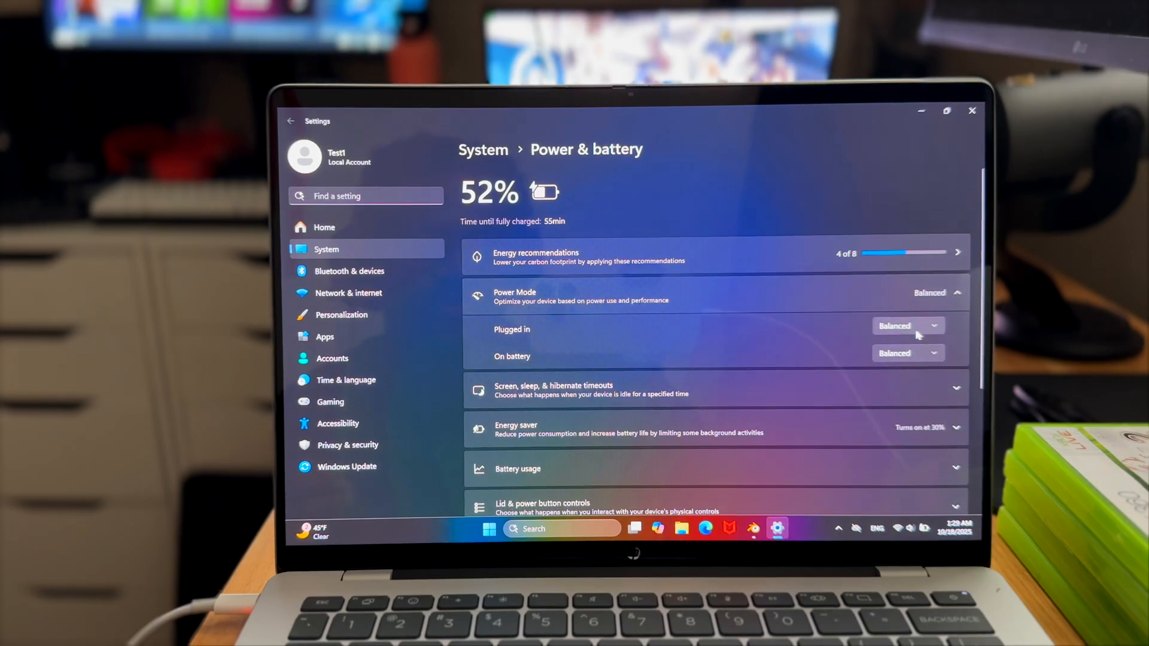
Expand the Plugged in power mode choices on the Power & battery page.
left_click(906, 325)
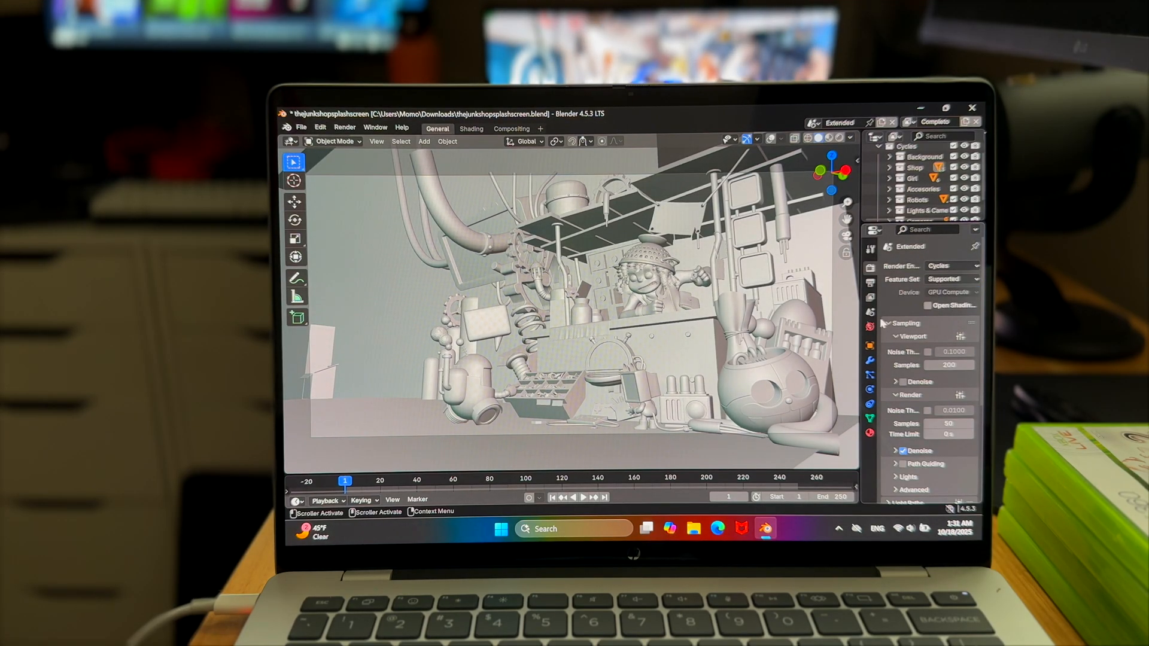
Render the Junkshop frame (about 1 minute 16 seconds) and close the render result.
left_click(345, 128)
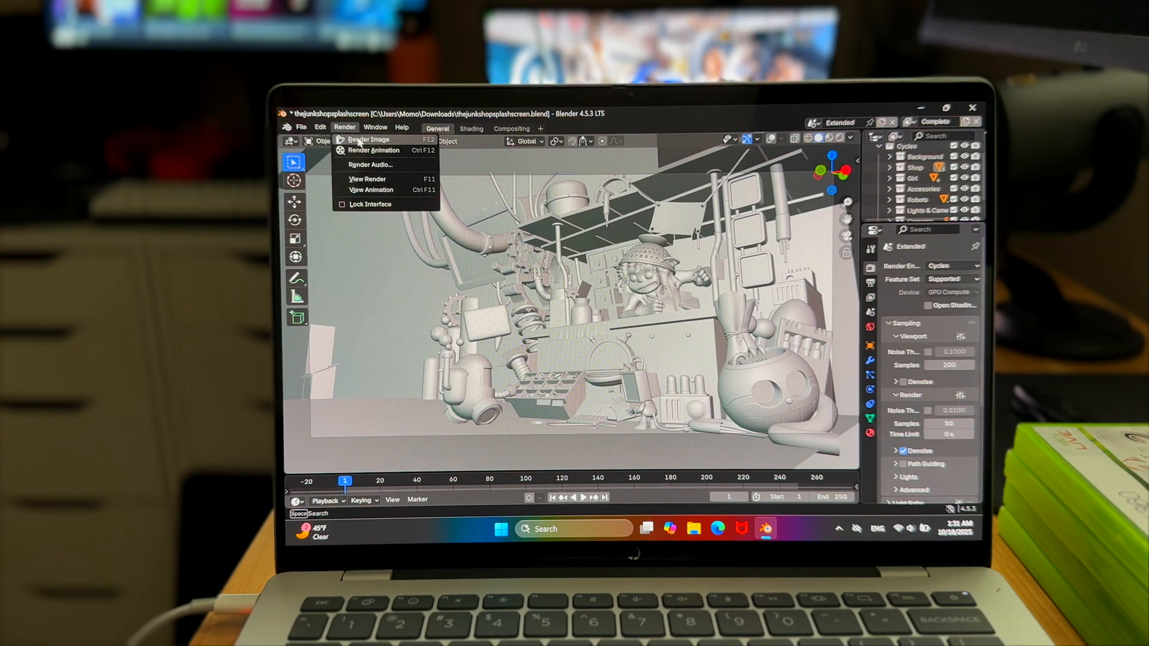
left_click(367, 140)
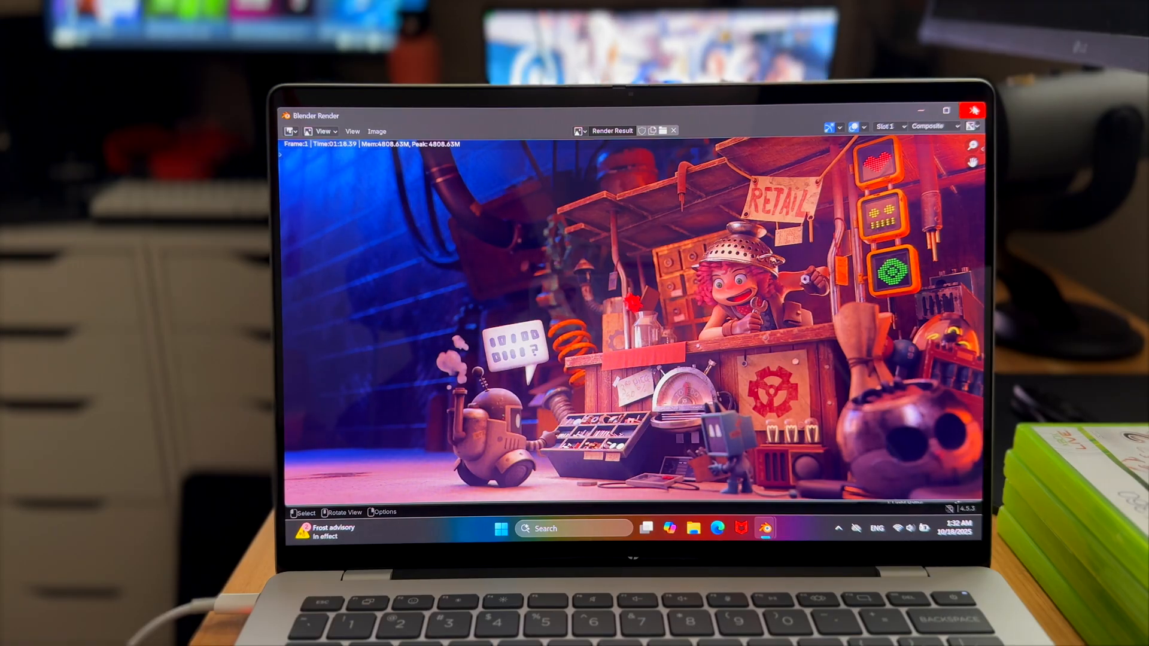
left_click(343, 128)
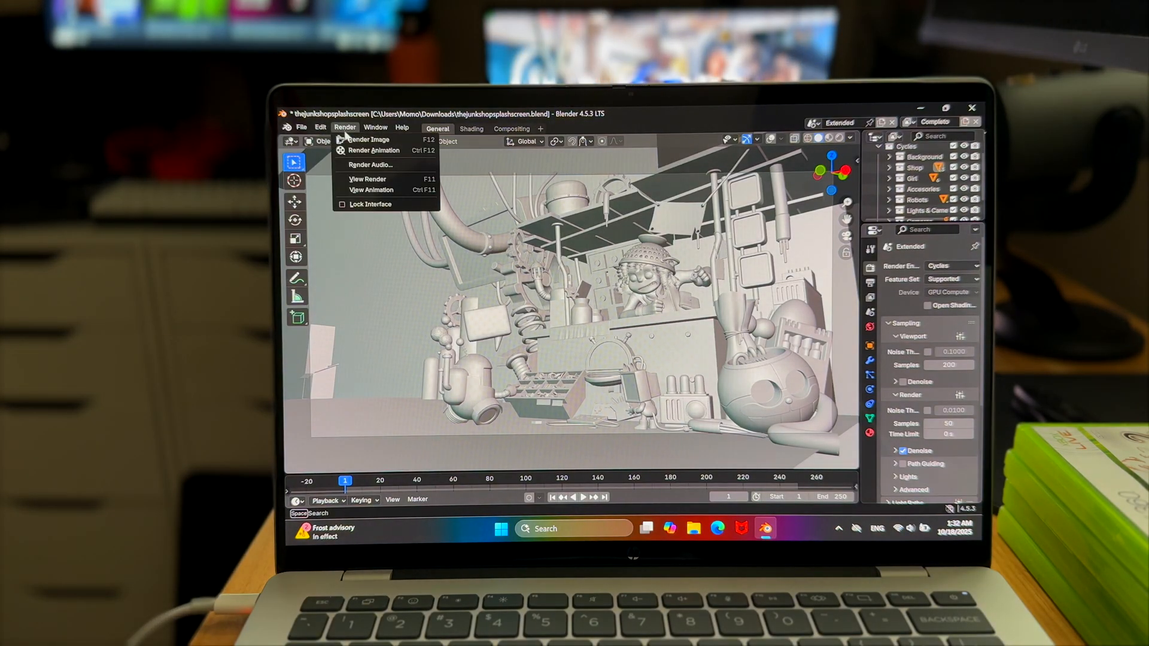
left_click(366, 139)
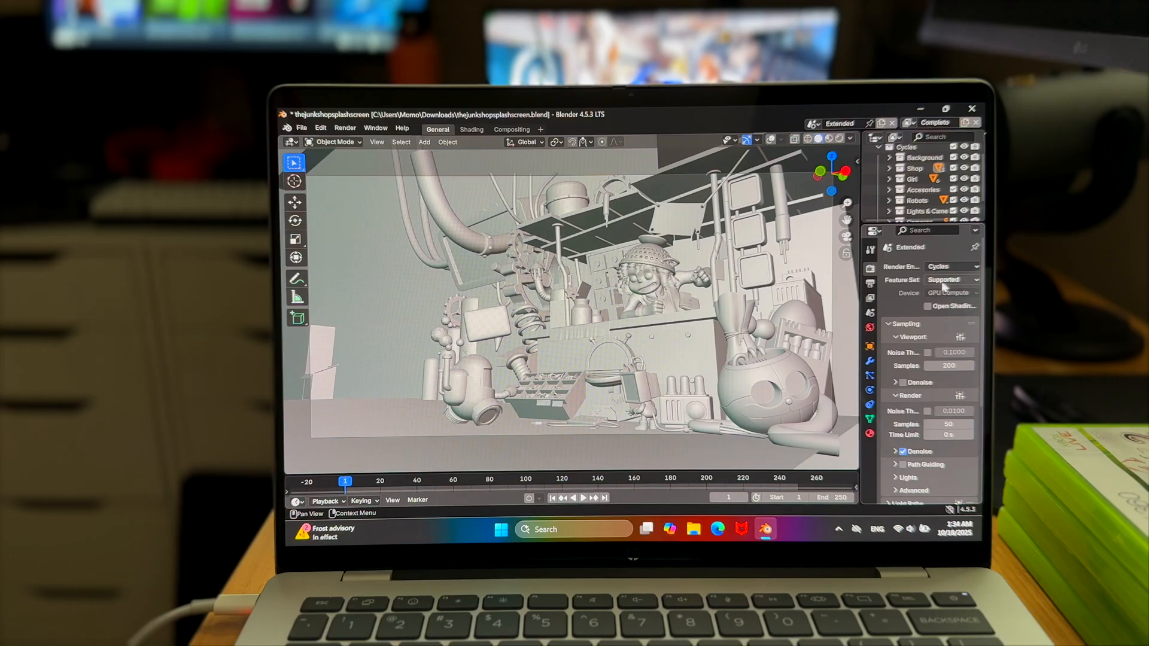
Set the Cycles feature set to Experimental and the render device to GPU Compute.
left_click(951, 280)
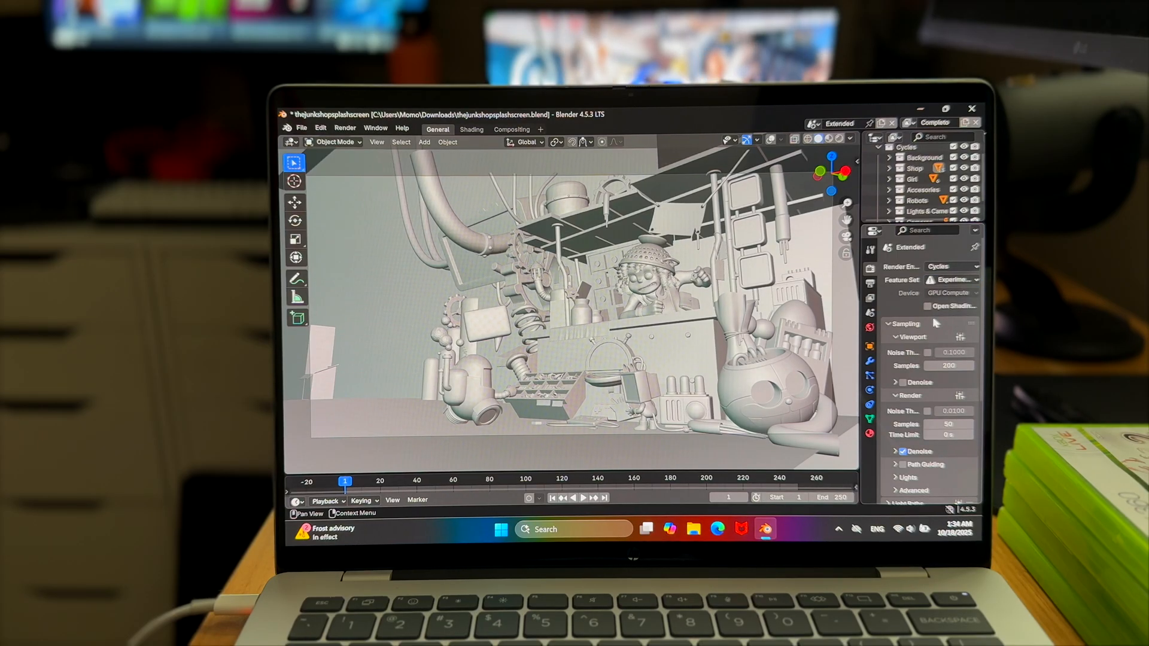
left_click(949, 292)
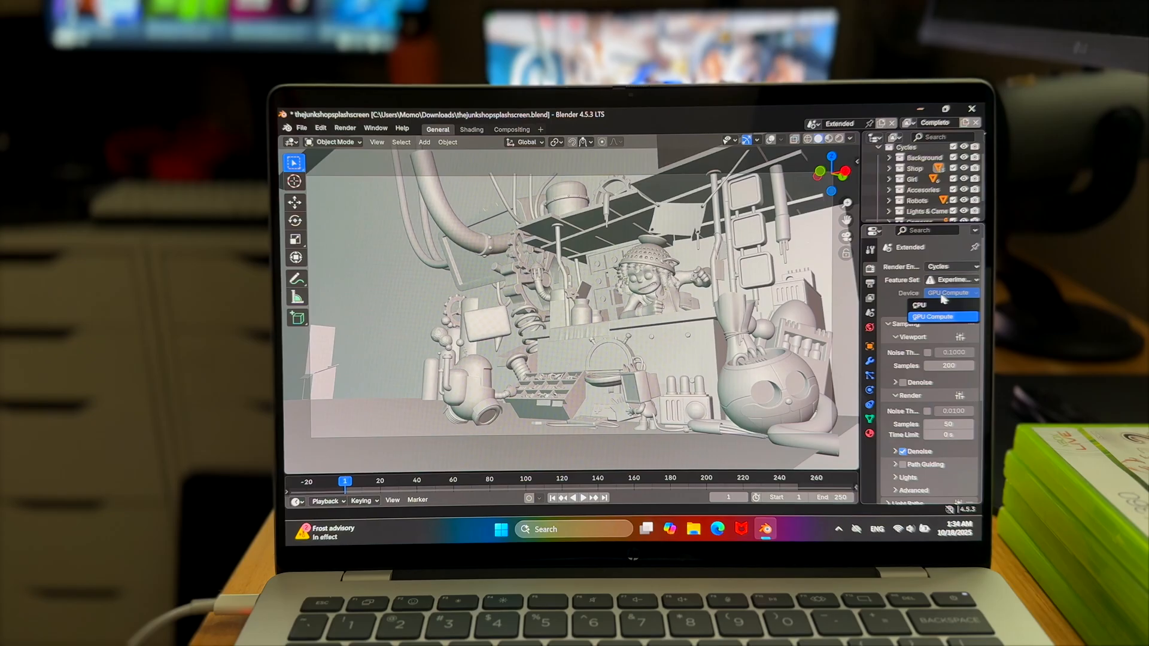
left_click(941, 316)
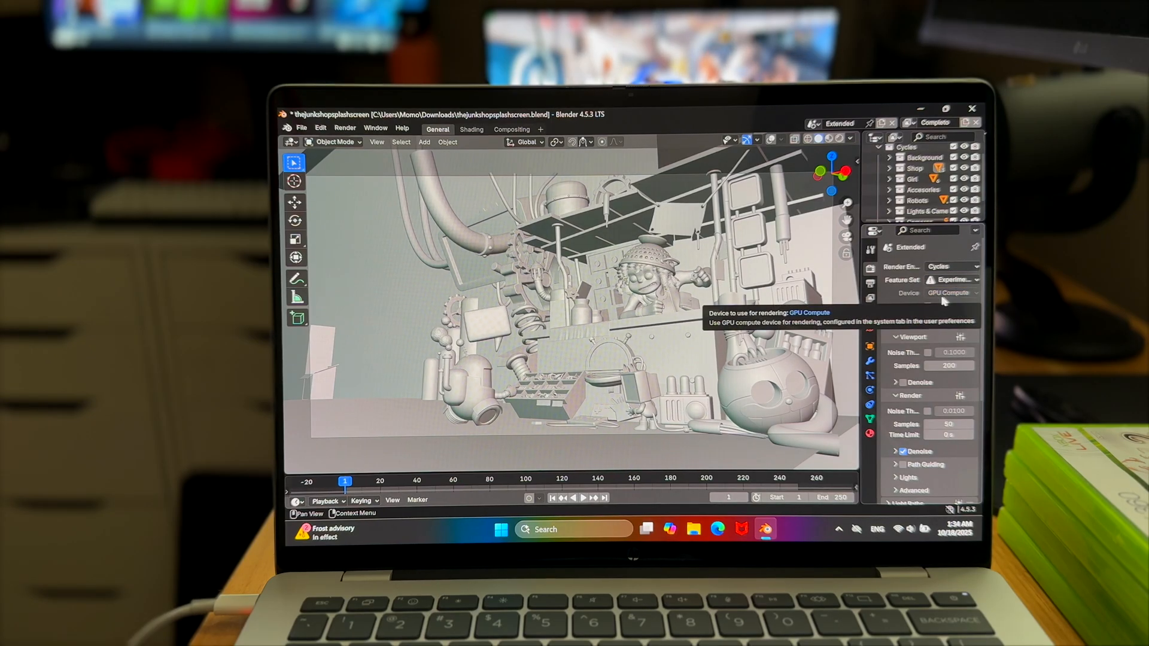
left_click(344, 128)
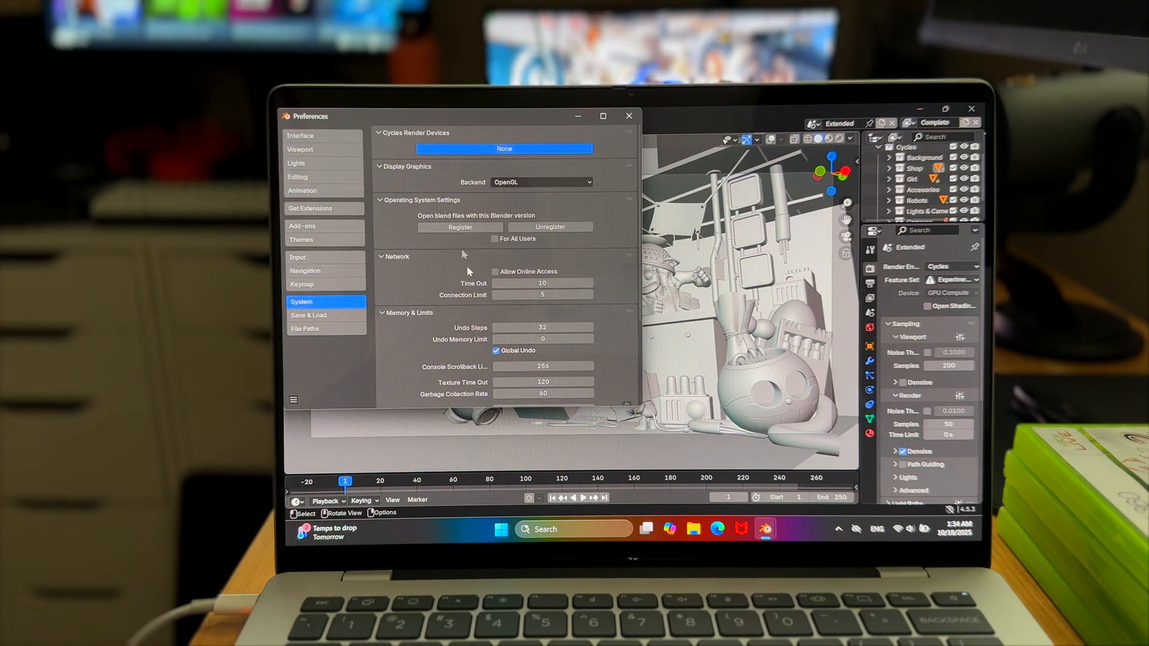
scroll("down", 3)
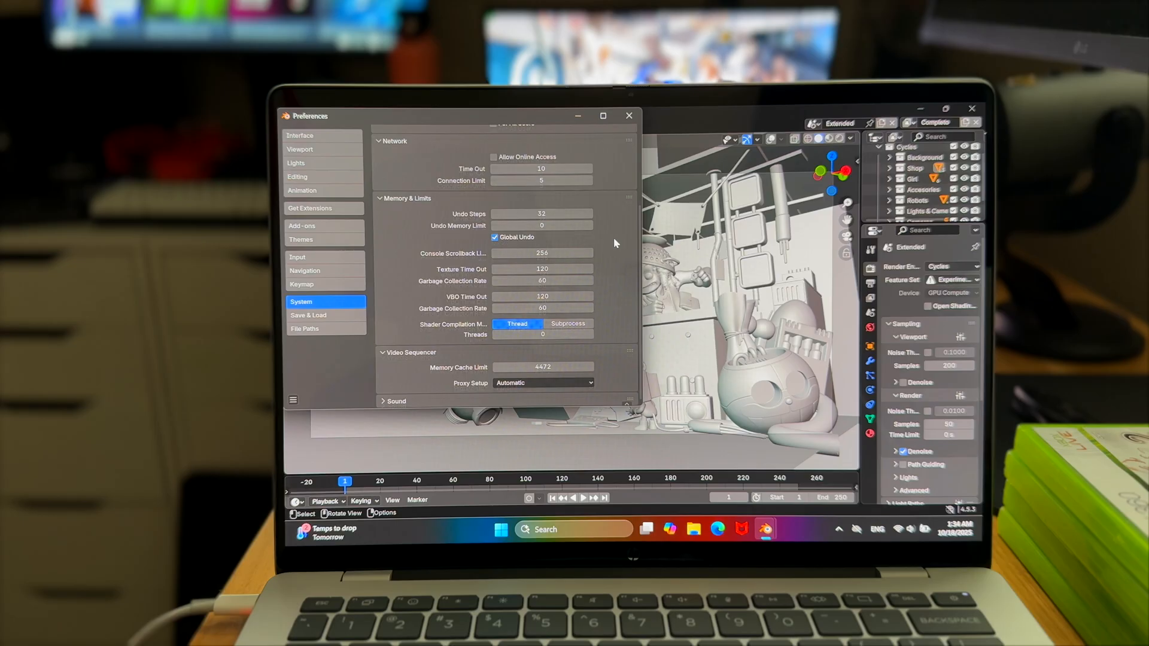
mouse_move(629, 116)
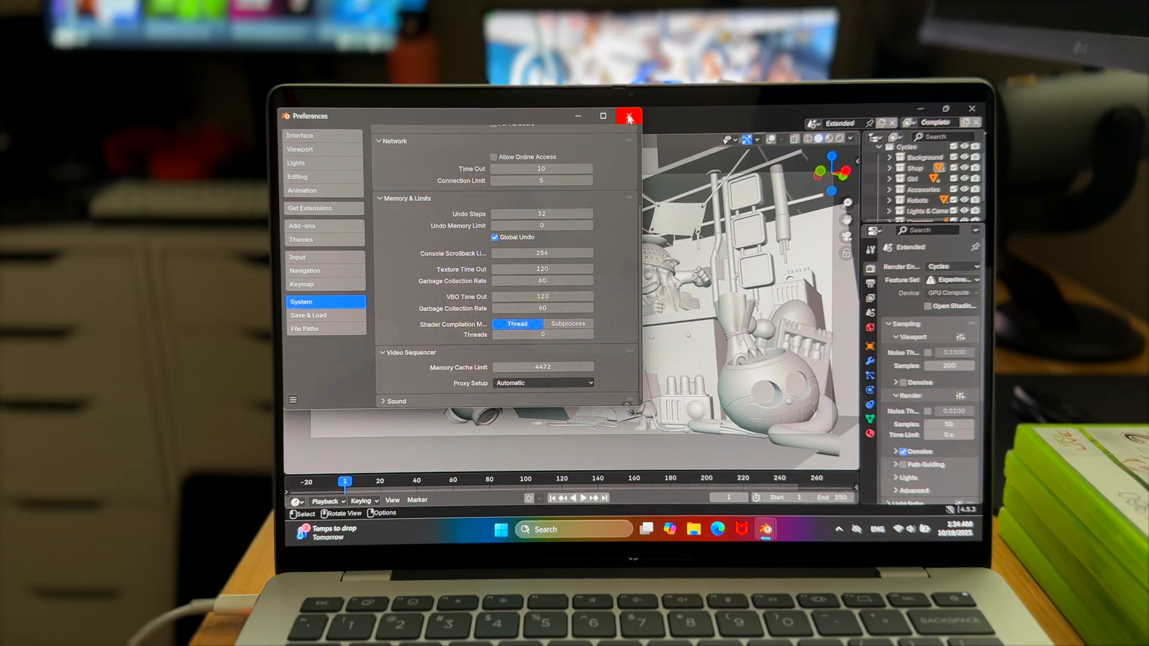
Render the Junkshop frame on GPU Compute (about 1 minute 18 seconds) and close the result.
left_click(345, 128)
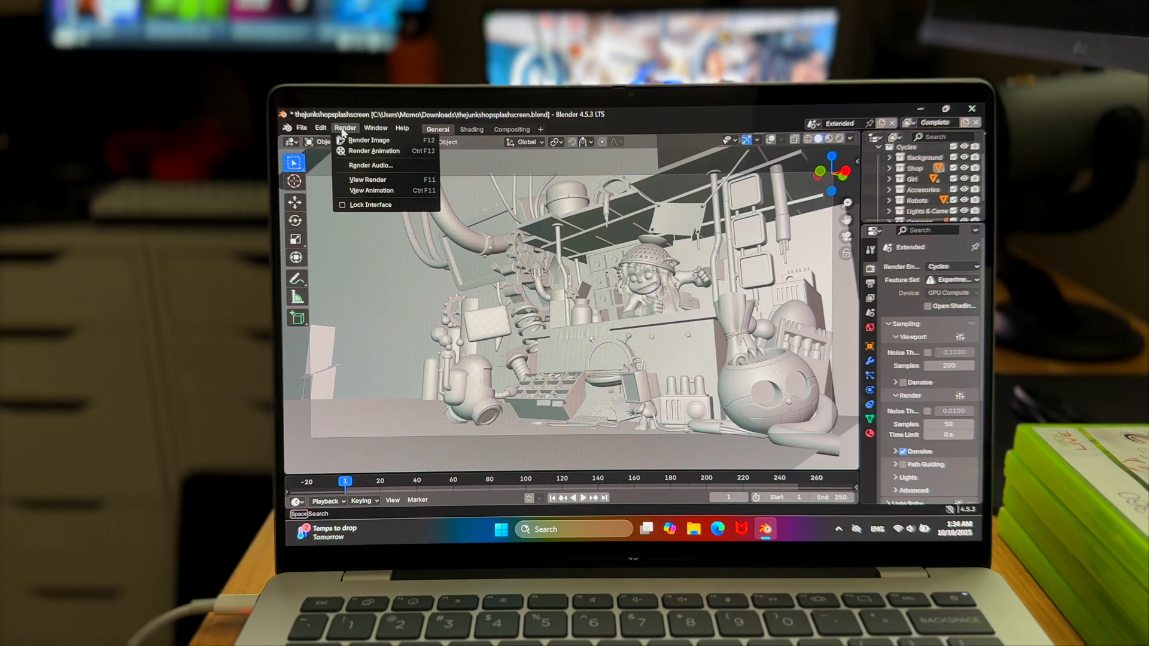
left_click(368, 140)
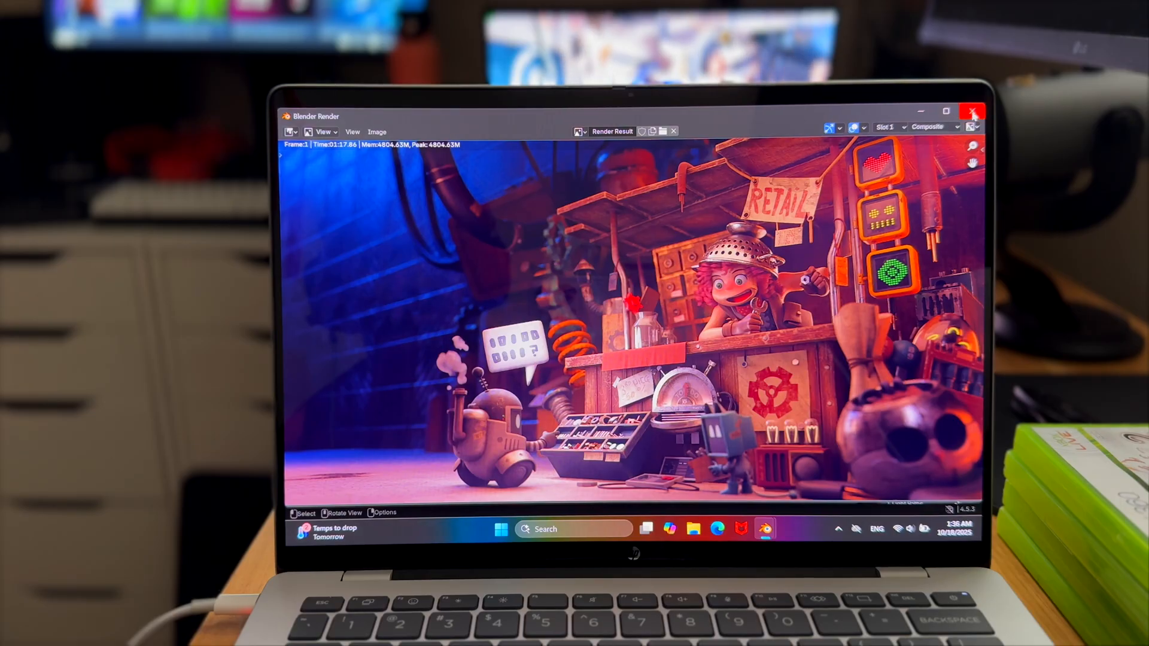
left_click(972, 112)
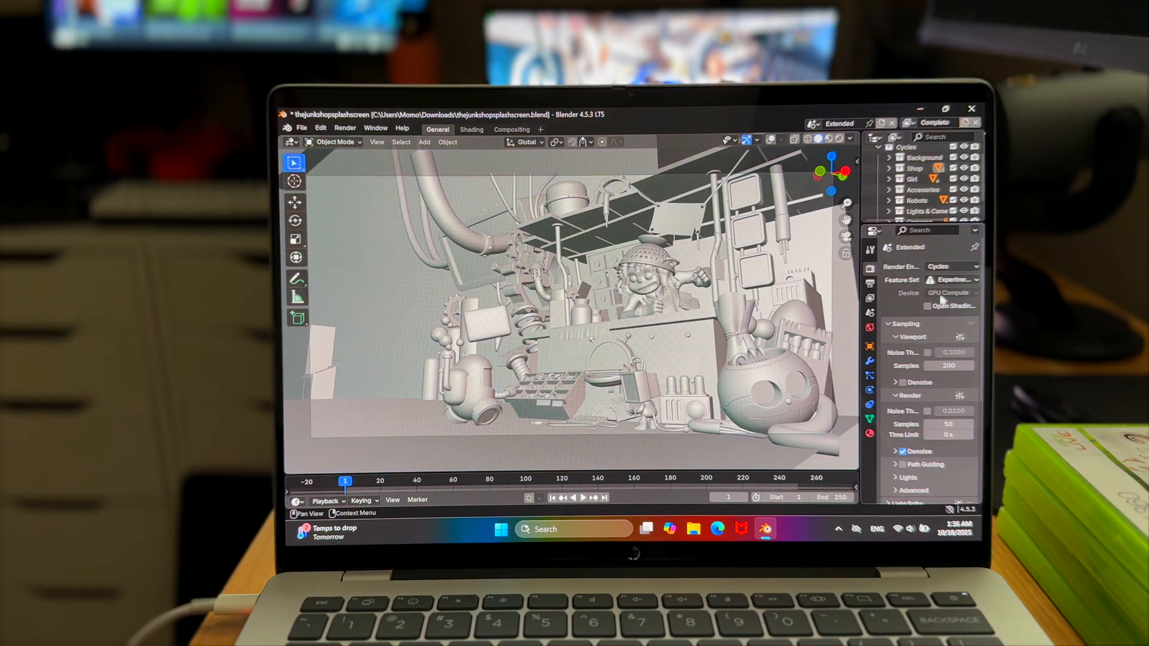
Switch the Cycles render device to CPU and render the Junkshop frame.
left_click(953, 292)
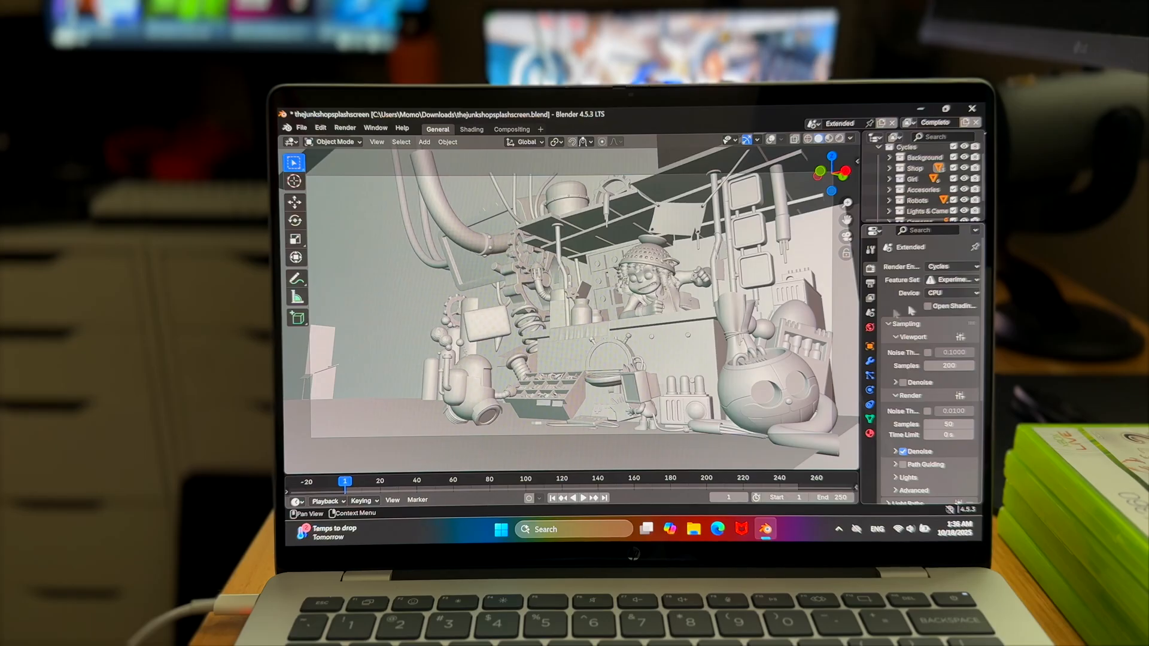
left_click(344, 128)
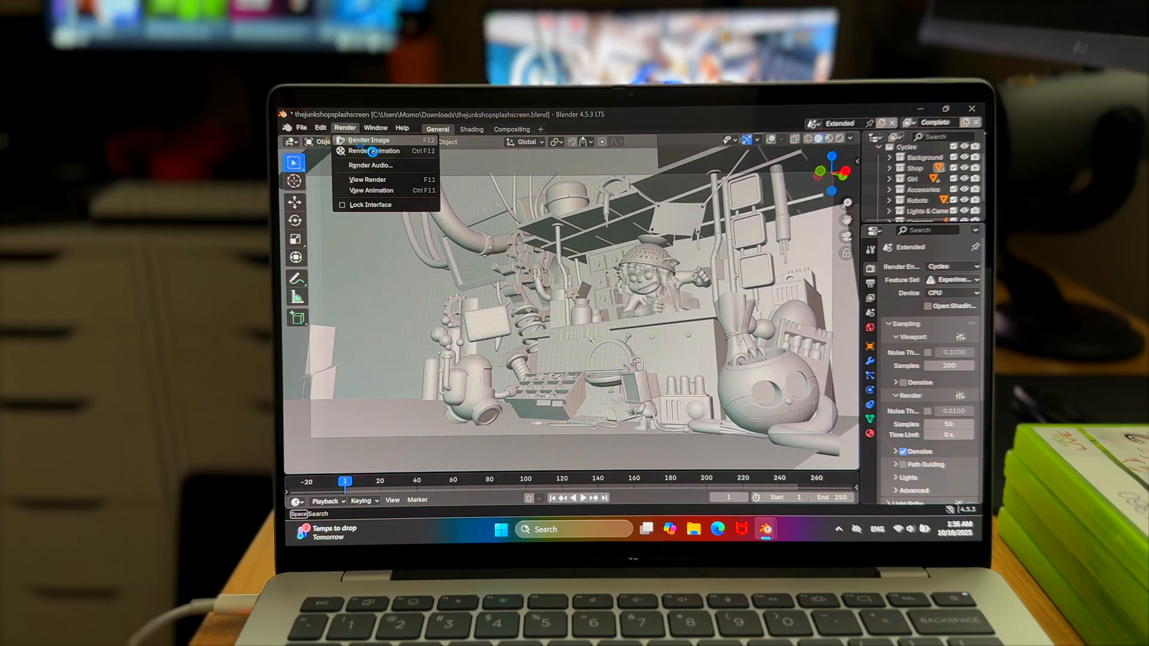
left_click(370, 140)
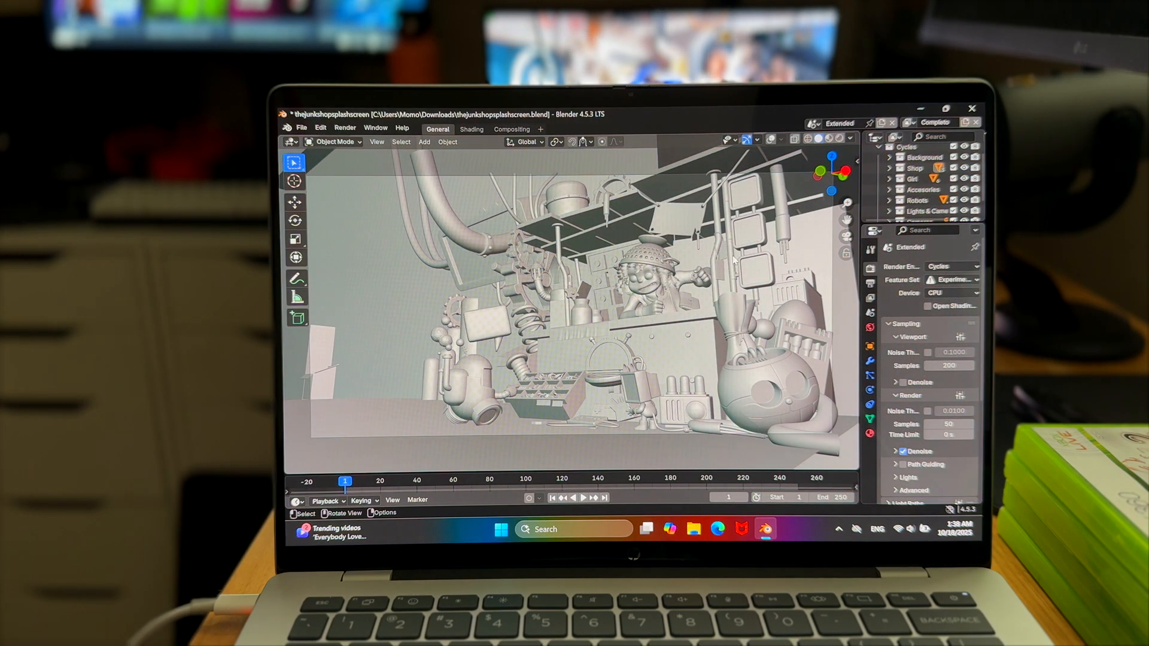
Set Blender's display graphics backend to Vulkan in Preferences > System.
left_click(320, 128)
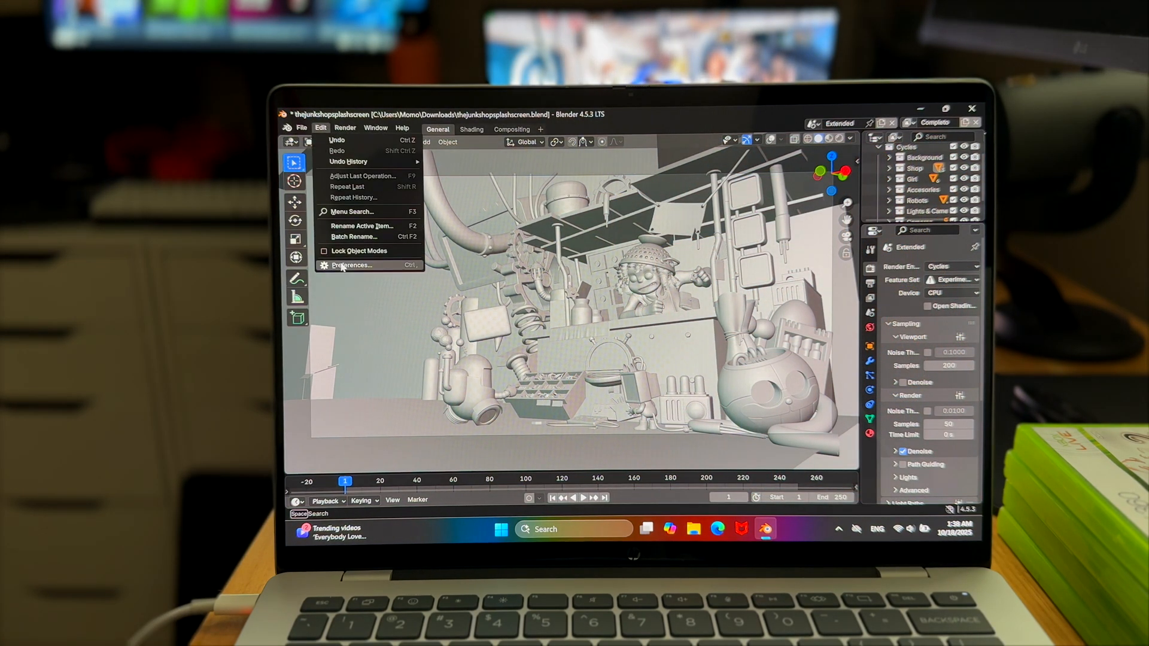
left_click(351, 266)
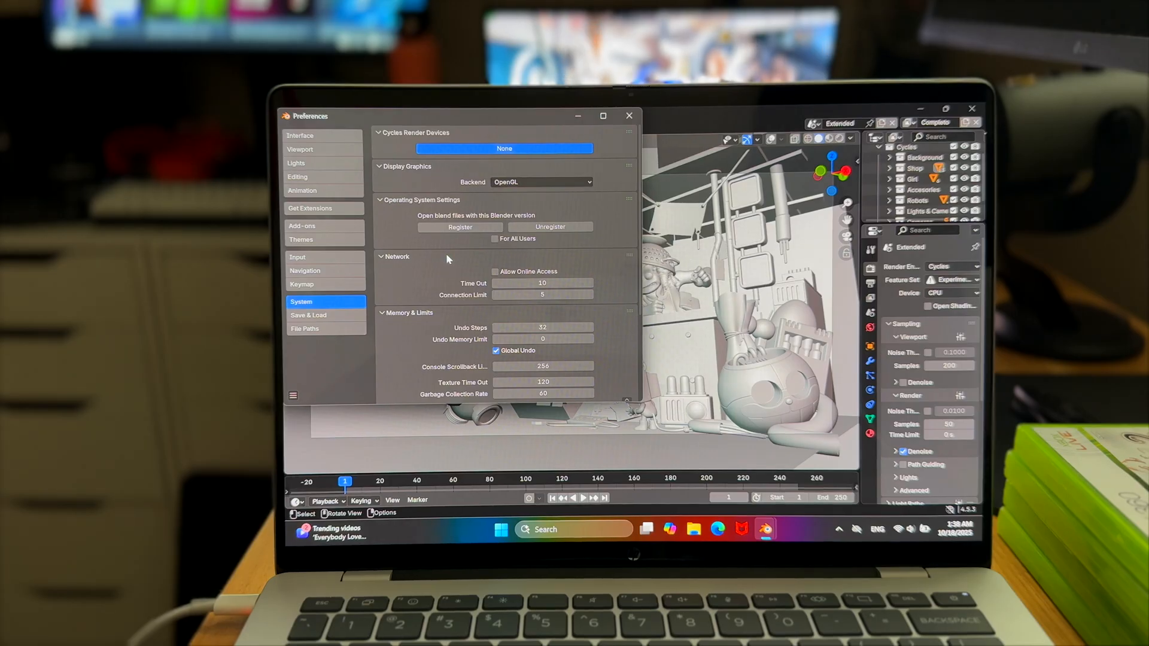
left_click(540, 182)
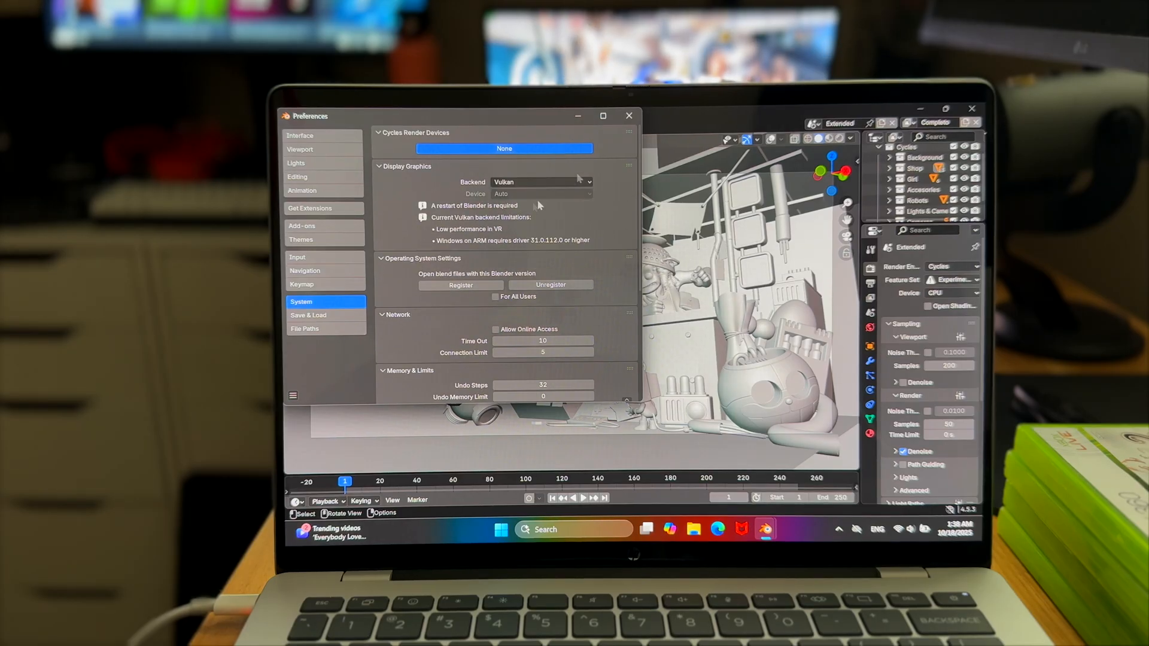
left_click(628, 116)
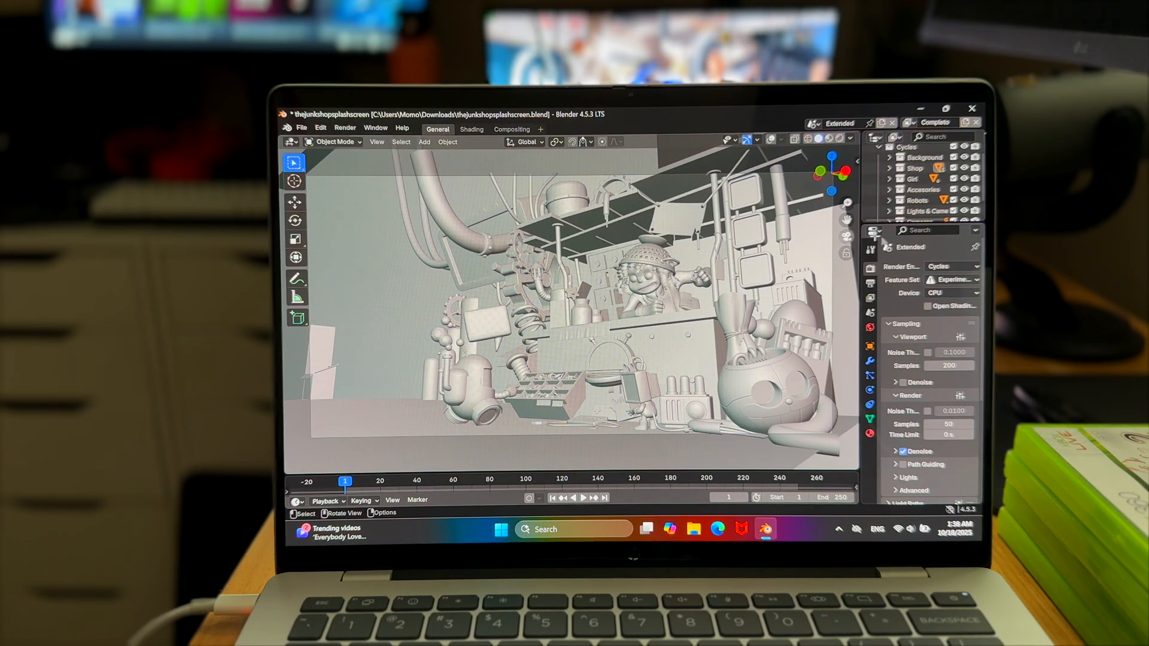
Set the render device back to GPU Compute and render the frame in about 52 seconds.
left_click(952, 291)
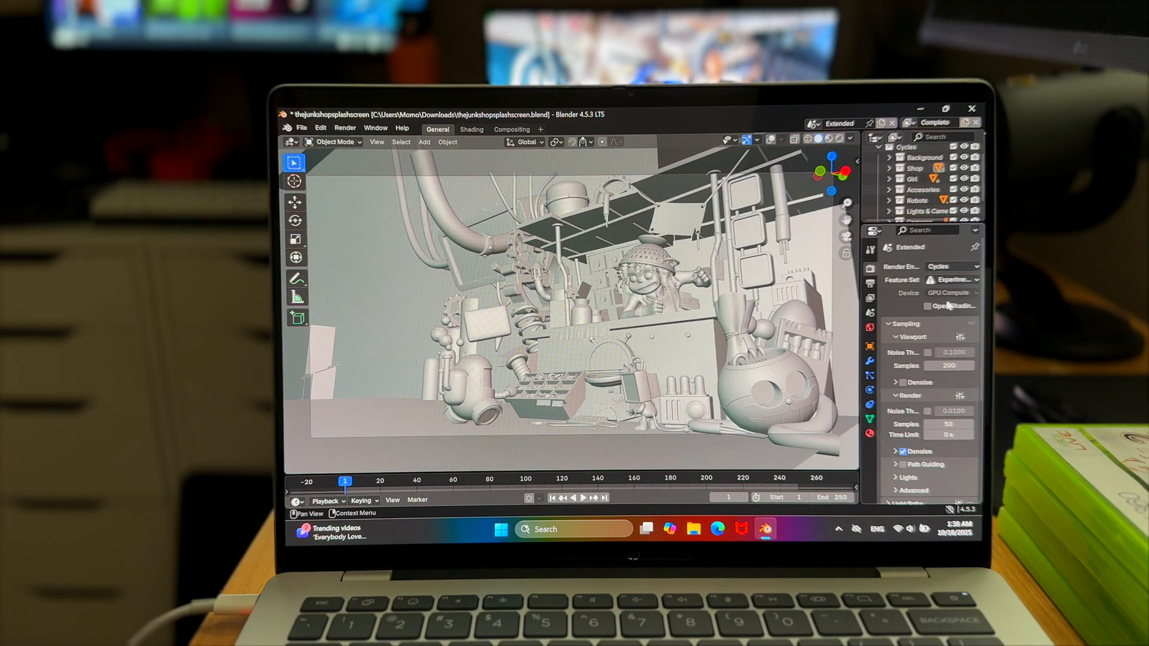
left_click(345, 128)
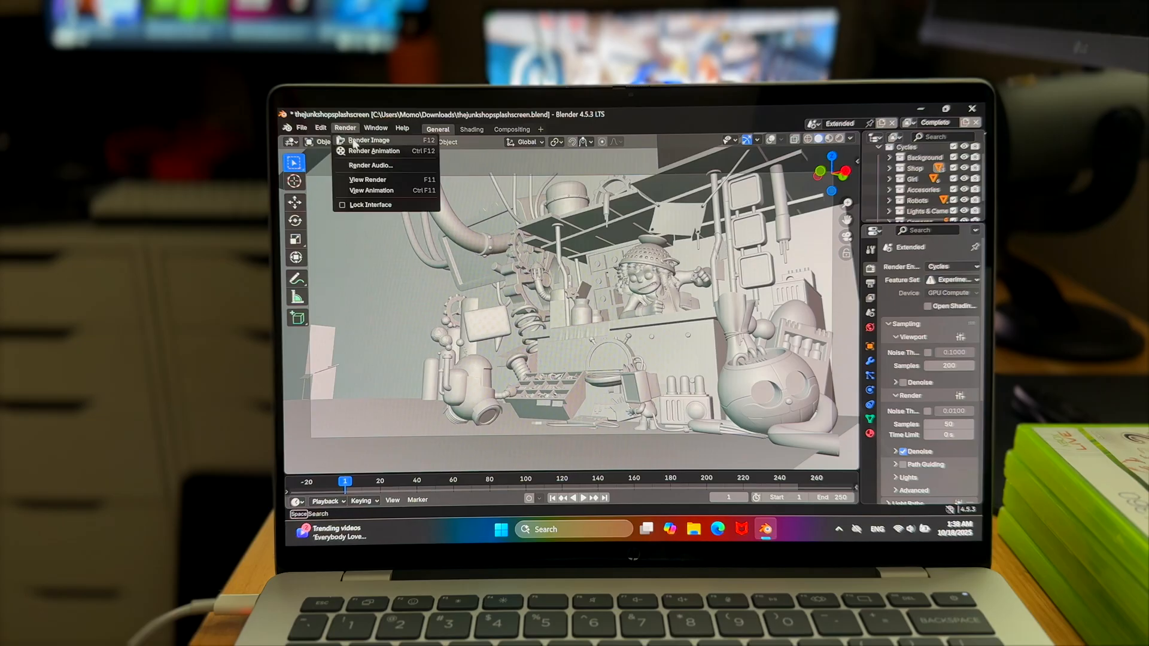
left_click(369, 140)
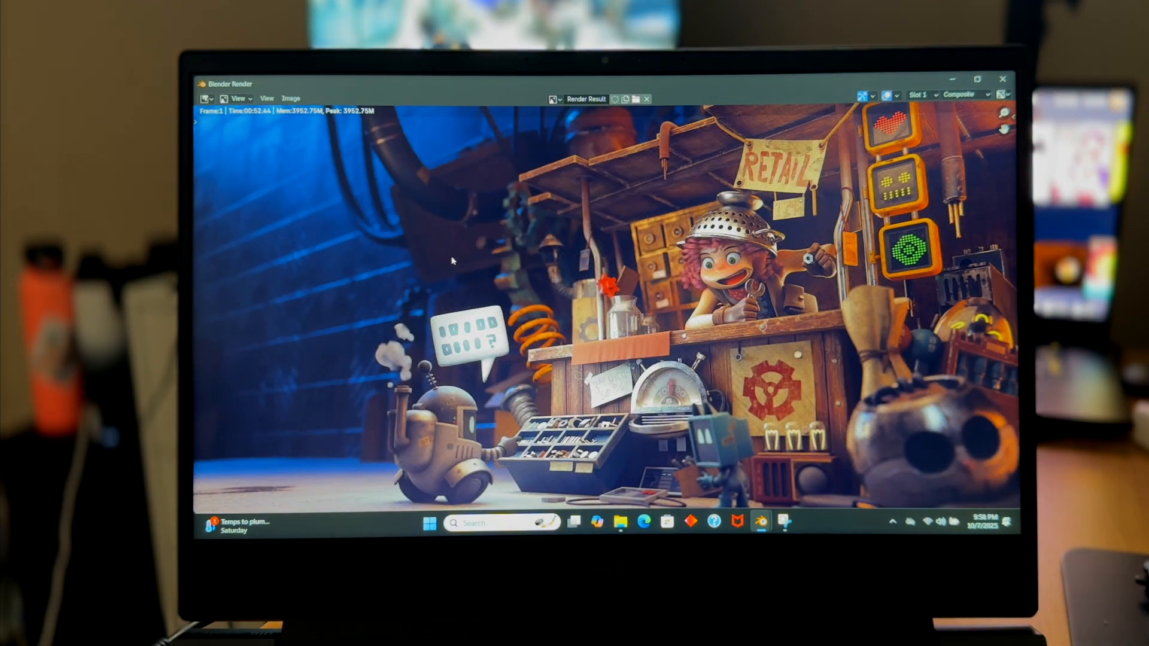
mouse_move(404, 196)
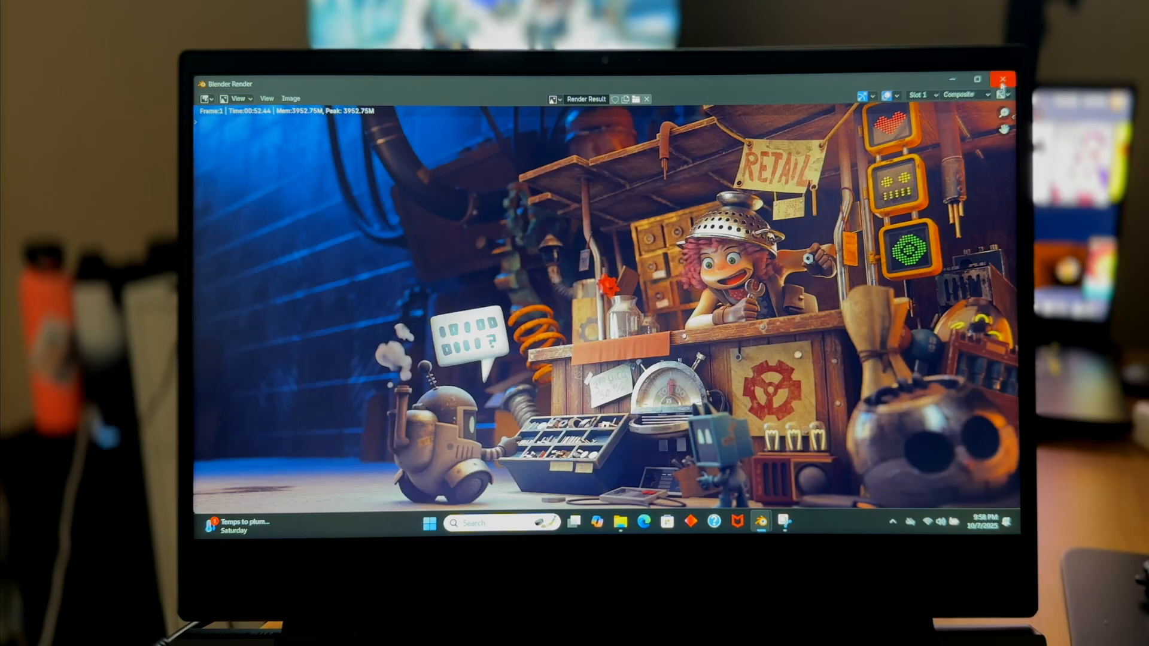
Close the 52-second Junkshop render result to return to the scene.
left_click(259, 96)
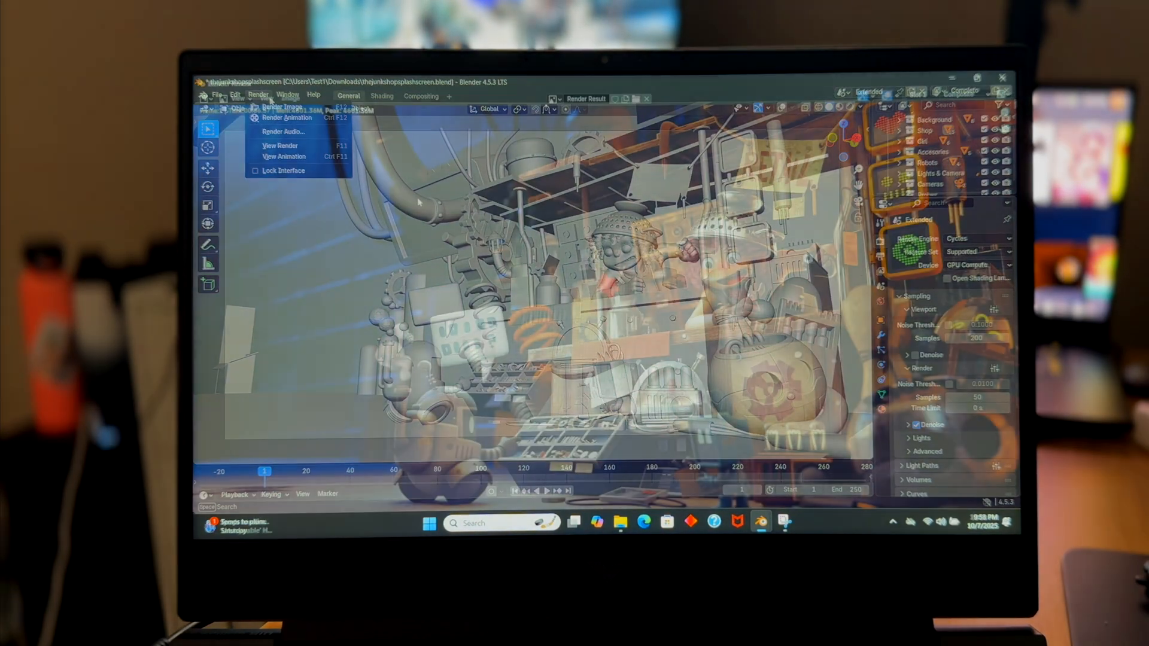